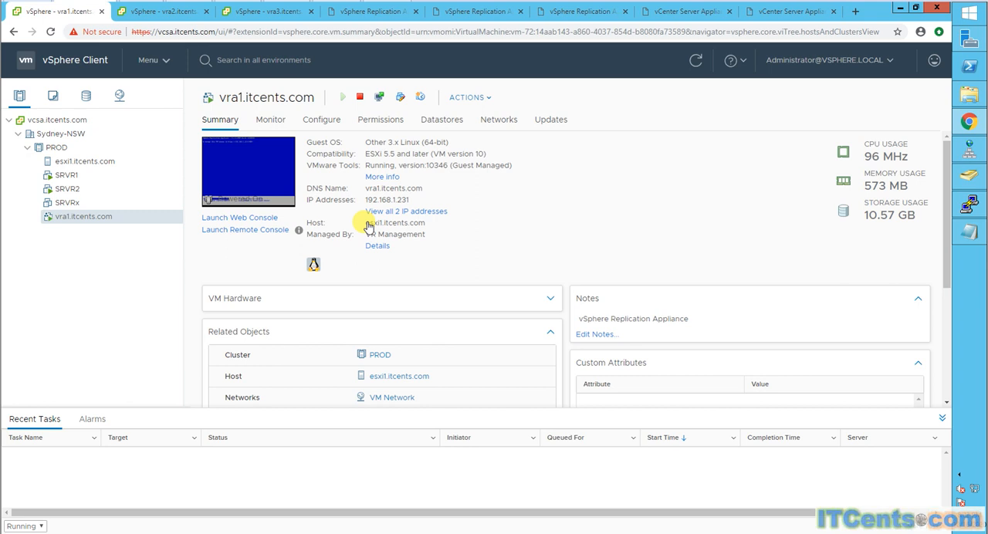
mouse_move(175, 223)
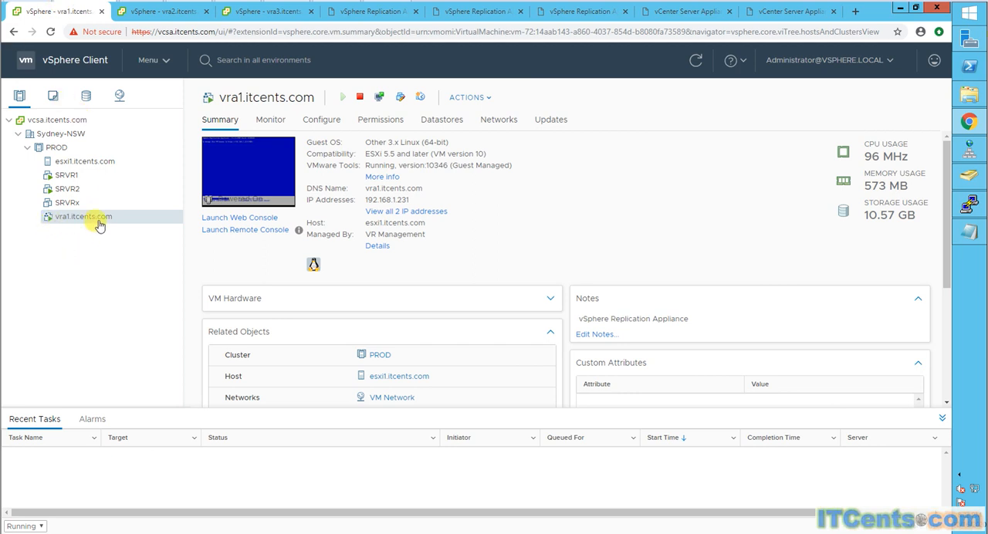
Step: Review the vra1, vra2 and vra3 VM summaries across the vcsa, vcsa2 and vcsa3 tabs
left_click(160, 11)
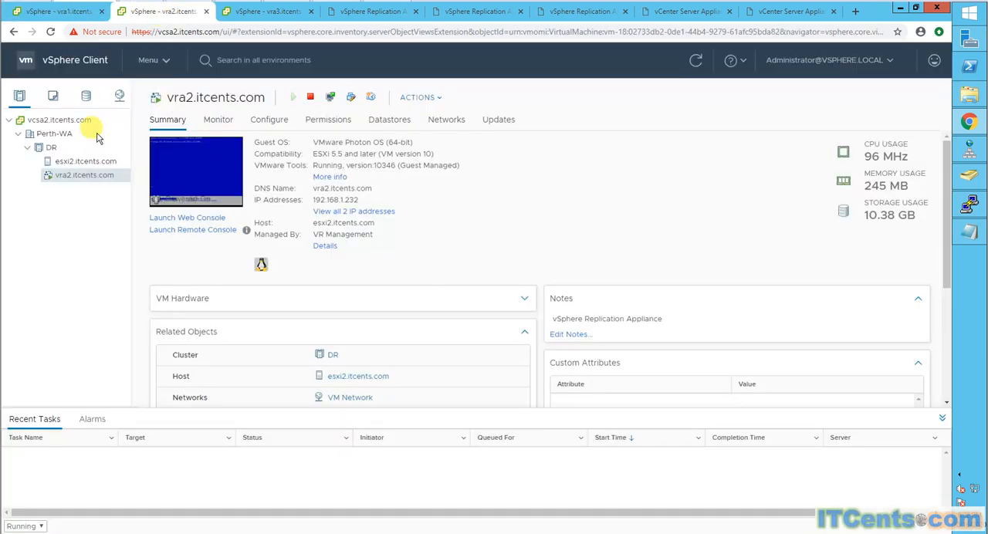
left_click(84, 175)
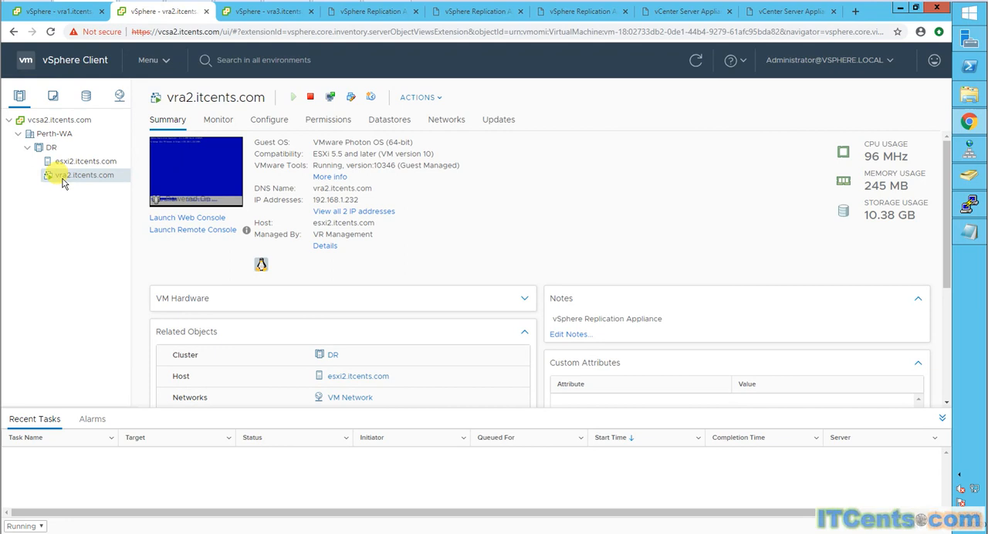
left_click(267, 11)
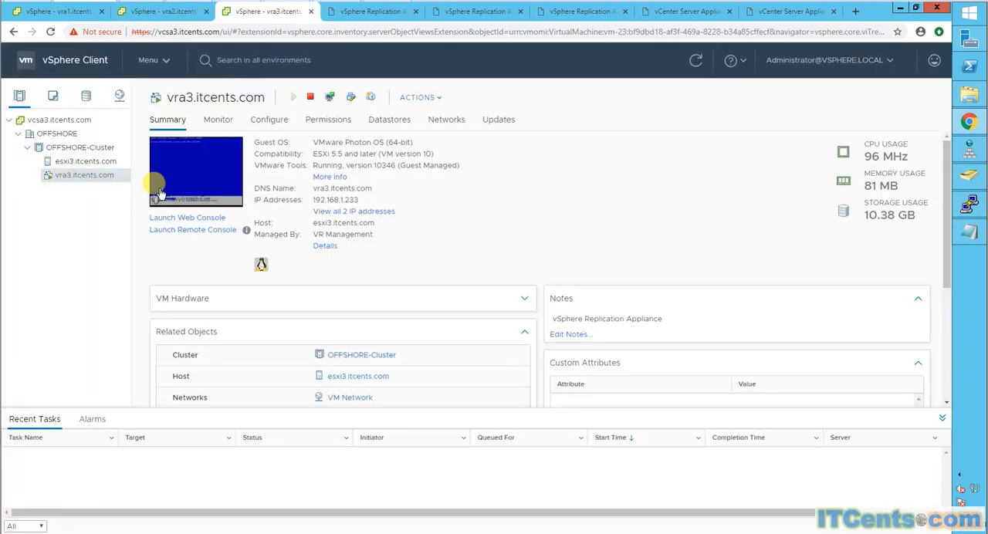
left_click(54, 11)
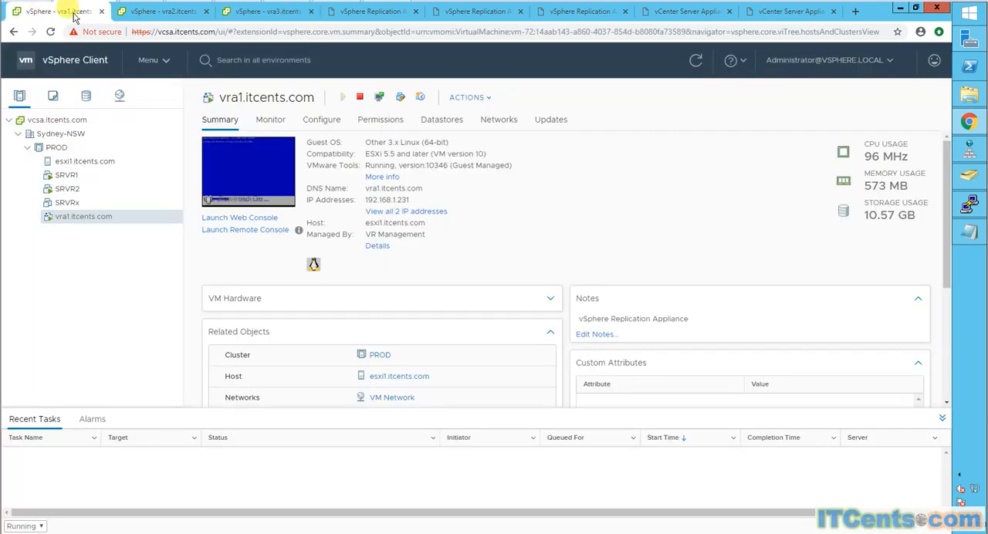
left_click(162, 11)
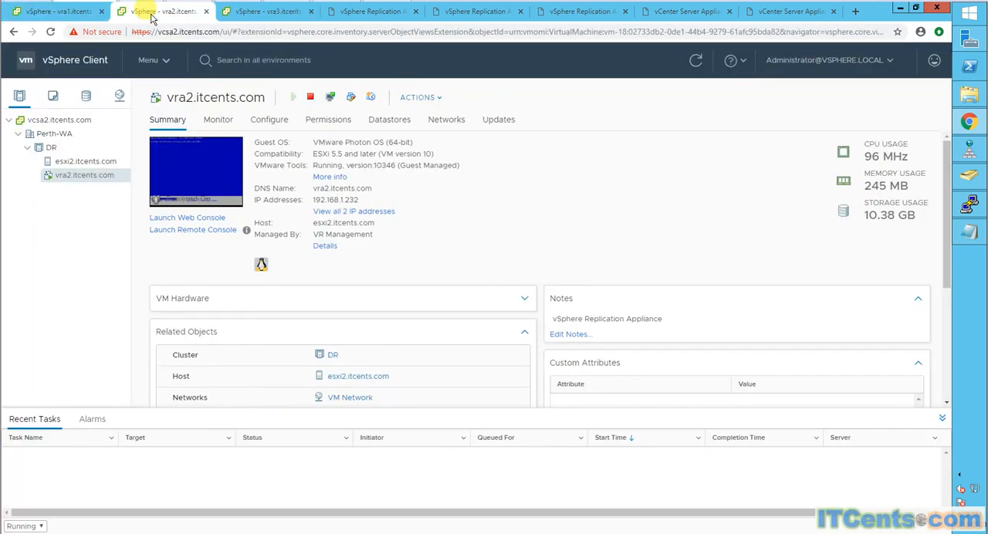
left_click(373, 10)
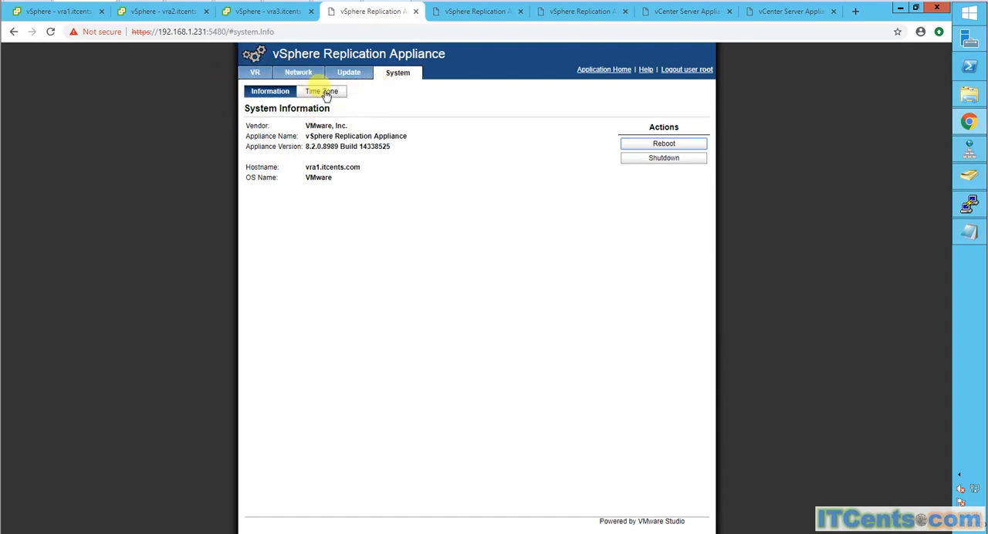
Step: Check vra1's Australia/Sydney time zone, then return to System Information and vra1's vCenter summary
left_click(320, 92)
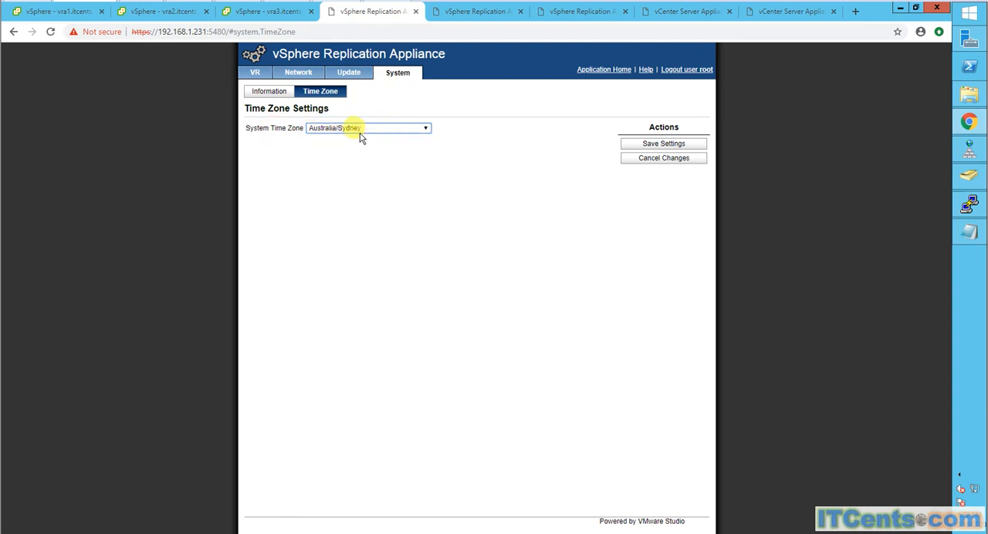
mouse_move(463, 128)
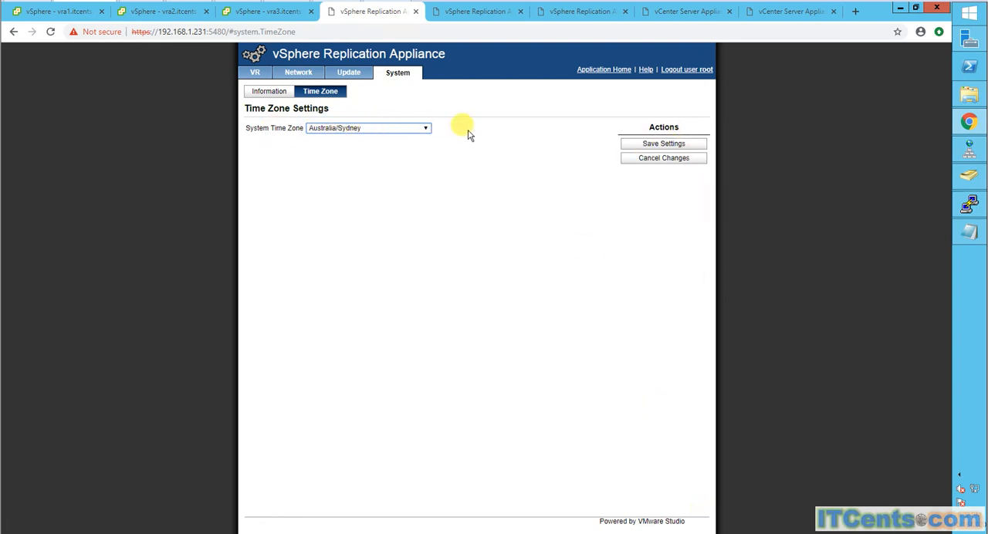
mouse_move(379, 112)
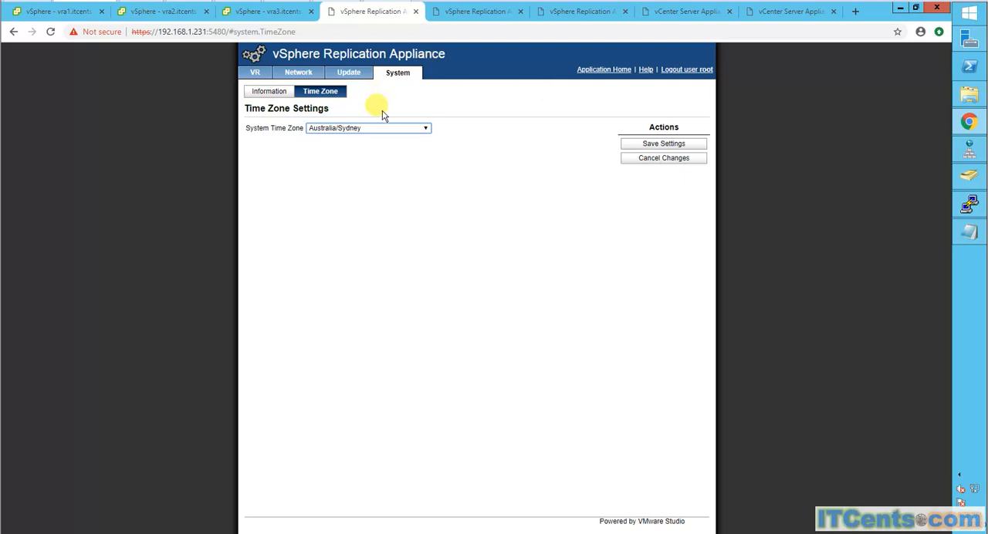
mouse_move(299, 72)
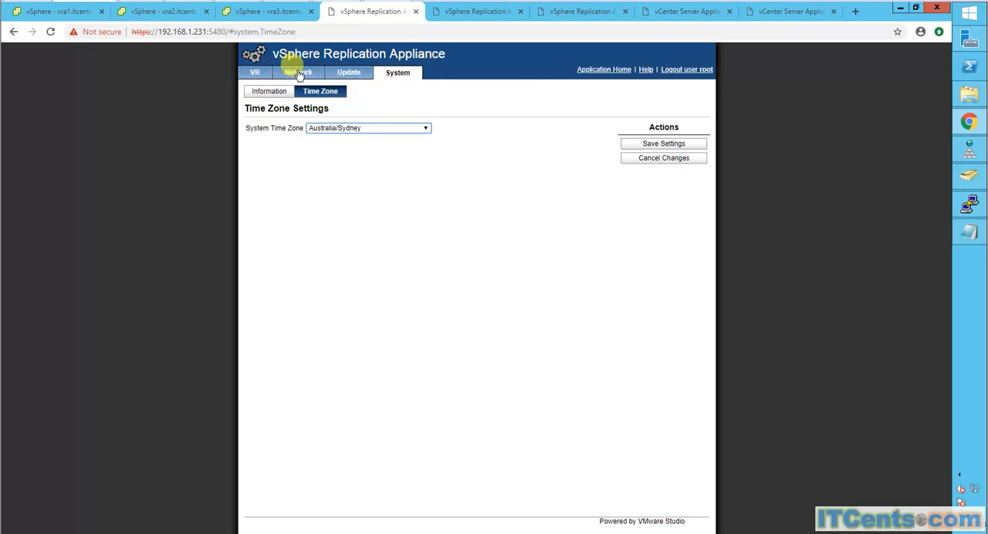
mouse_move(348, 75)
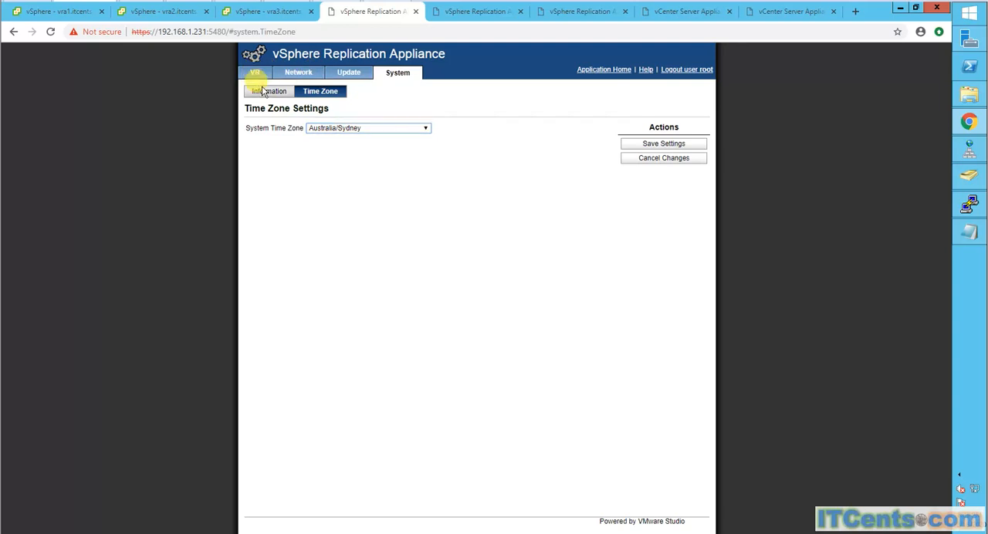
left_click(269, 91)
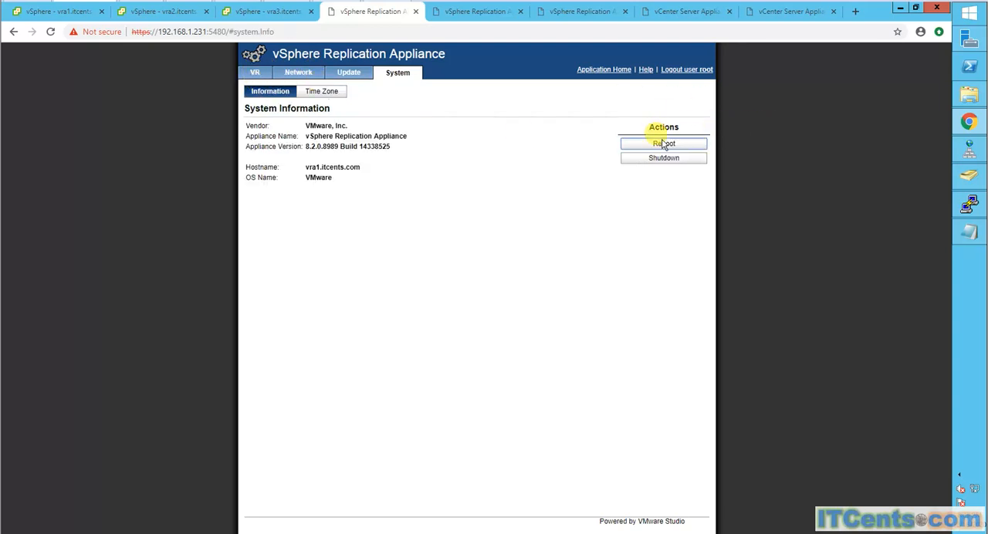
left_click(663, 143)
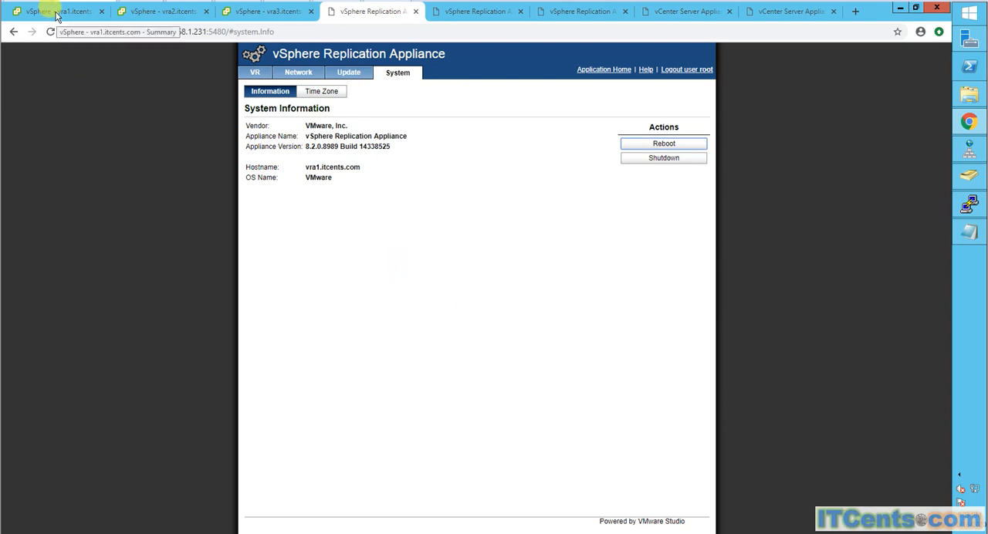
left_click(50, 11)
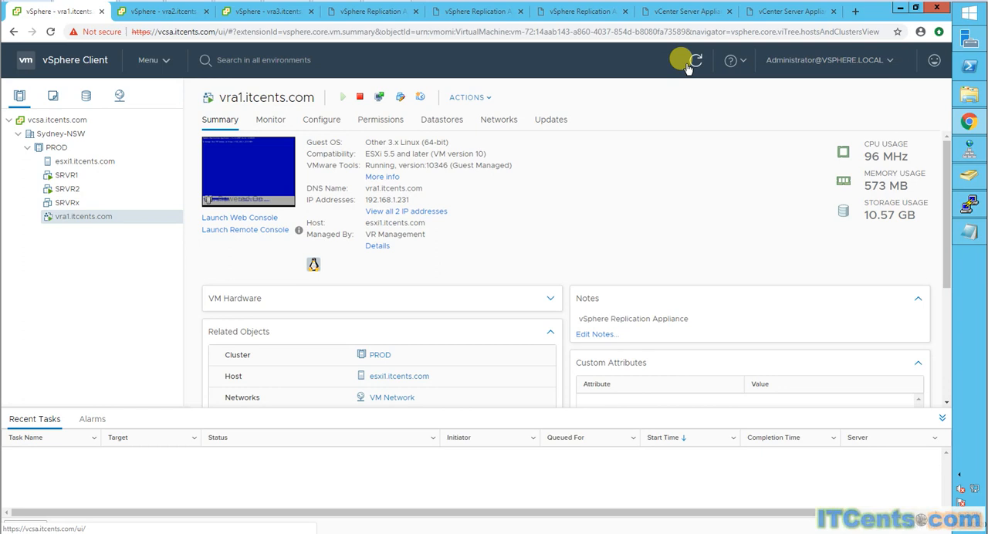
mouse_move(198, 87)
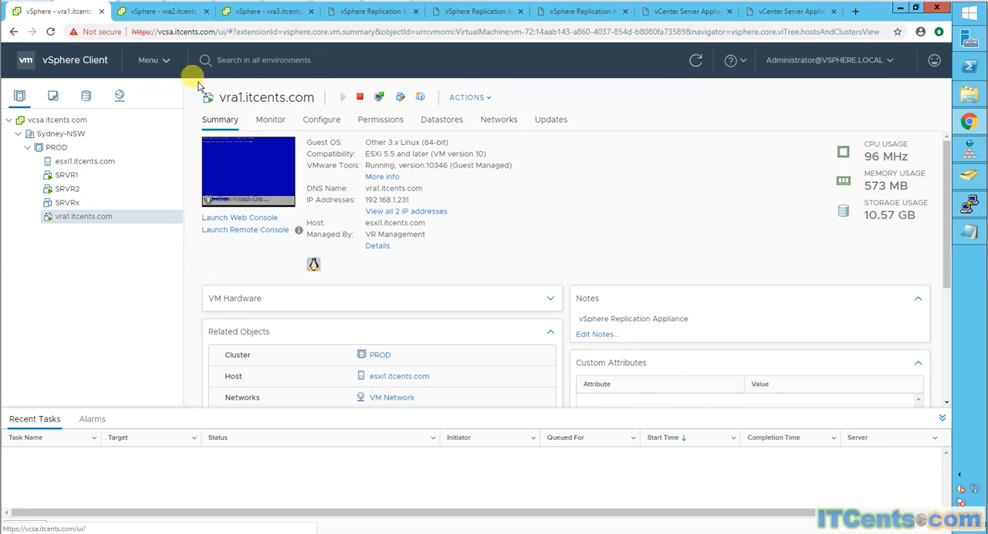
left_click(149, 59)
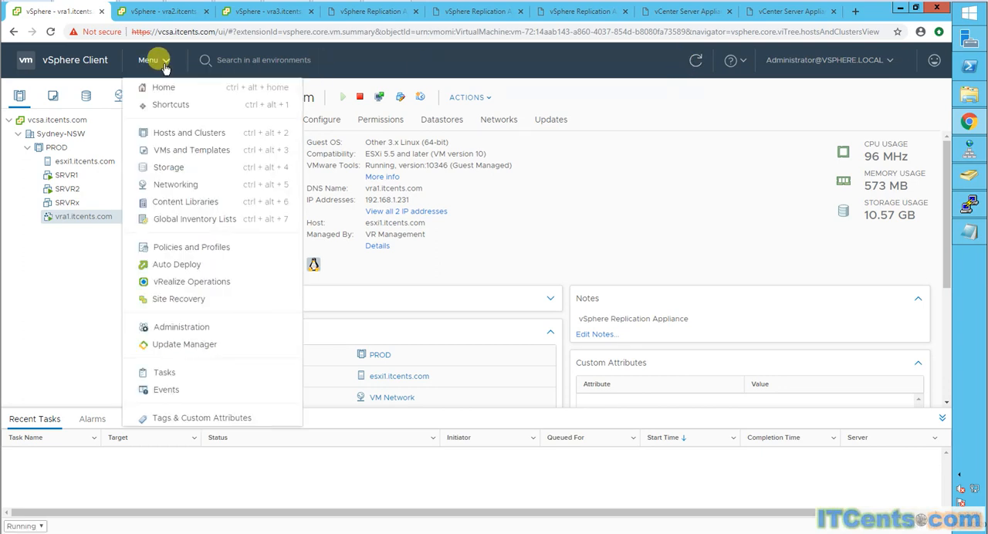
mouse_move(178, 299)
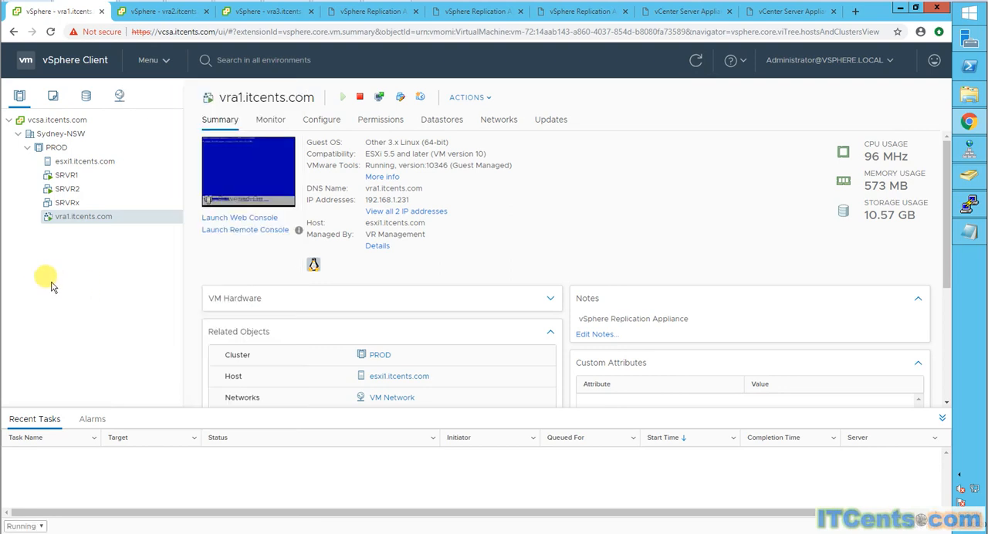
mouse_move(540, 243)
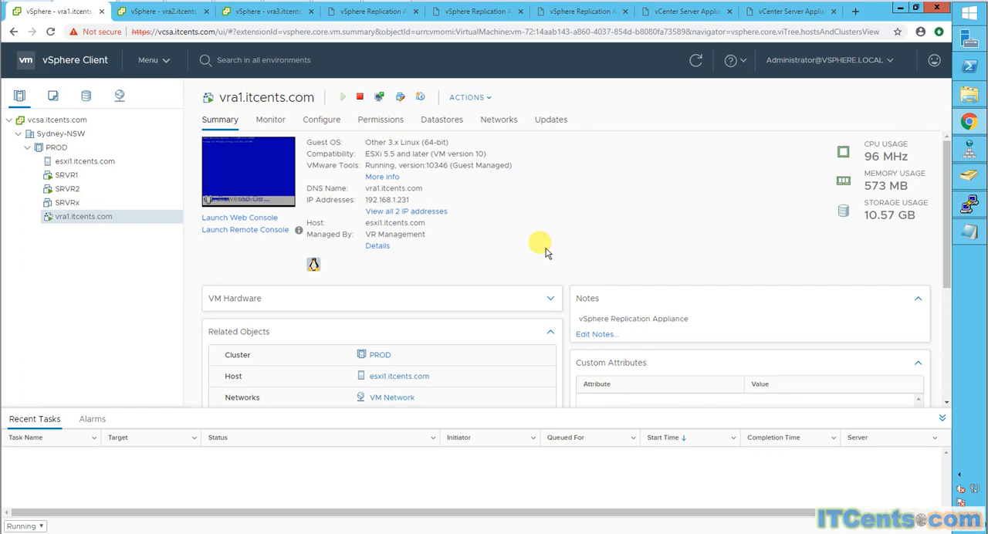
mouse_move(540, 242)
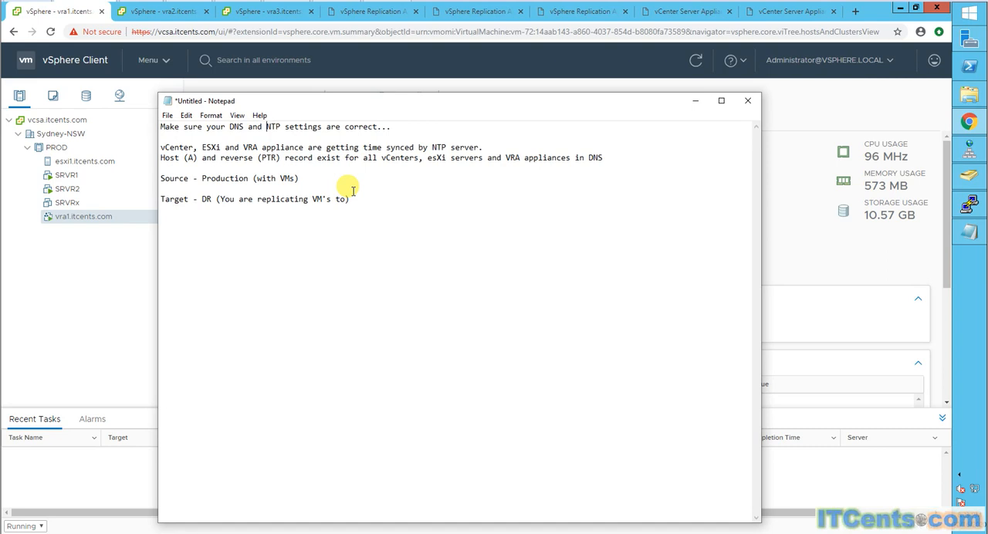
mouse_move(349, 189)
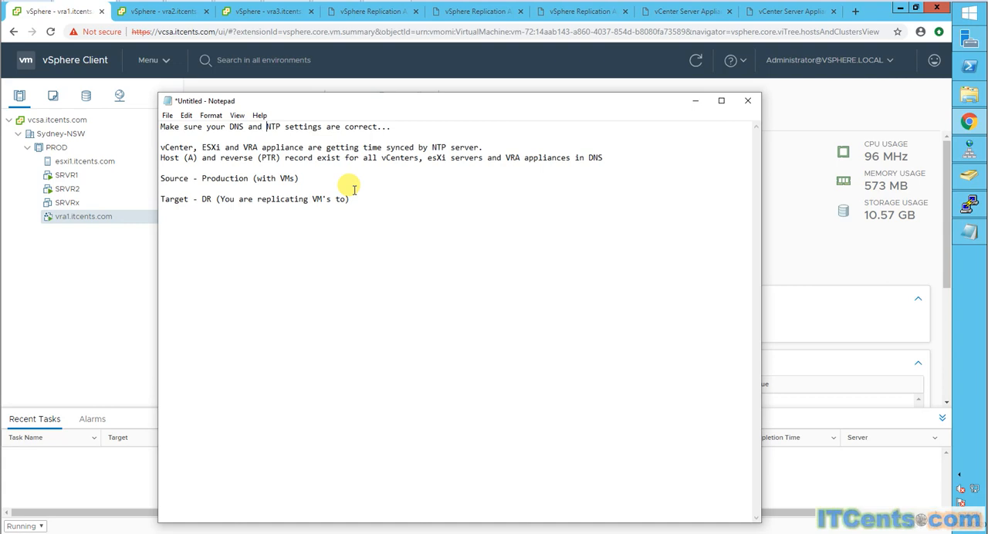
mouse_move(191, 177)
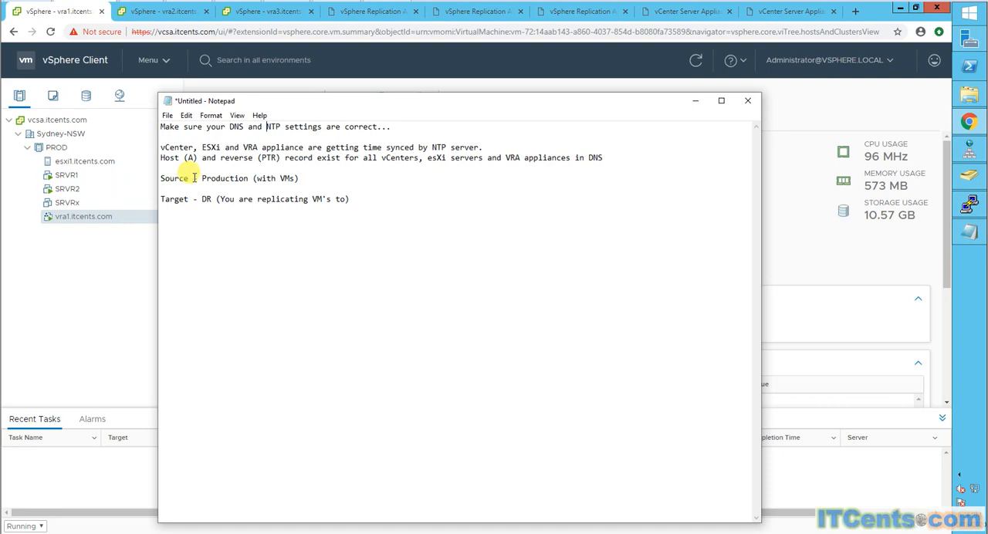
Step: Highlight the words Source, Production and Target in the Notepad prerequisite notes
double_click(175, 178)
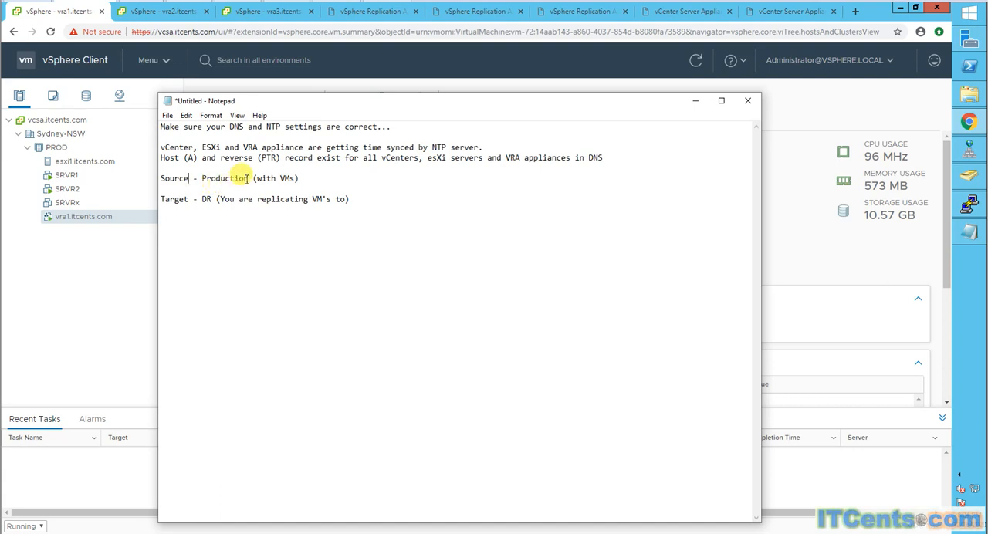
double_click(225, 179)
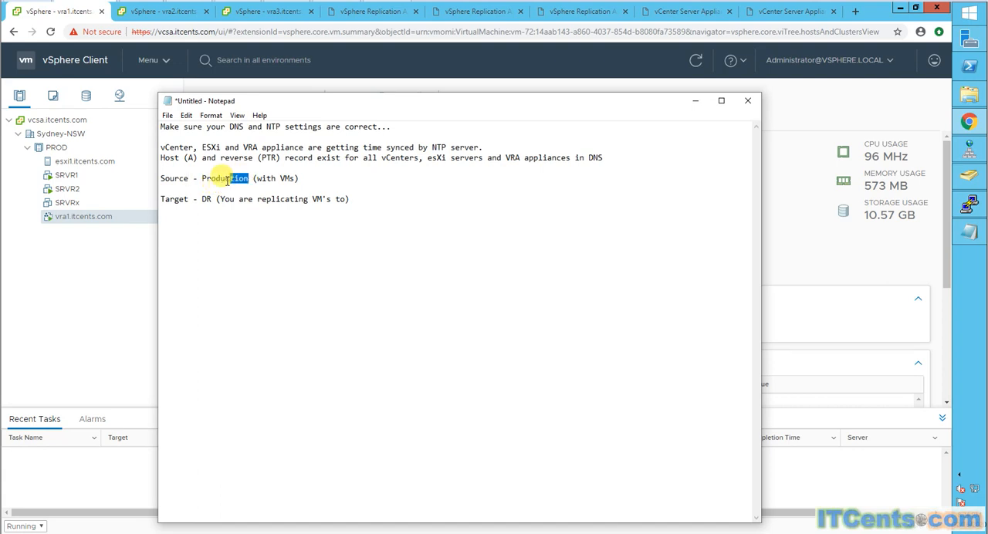
double_click(173, 199)
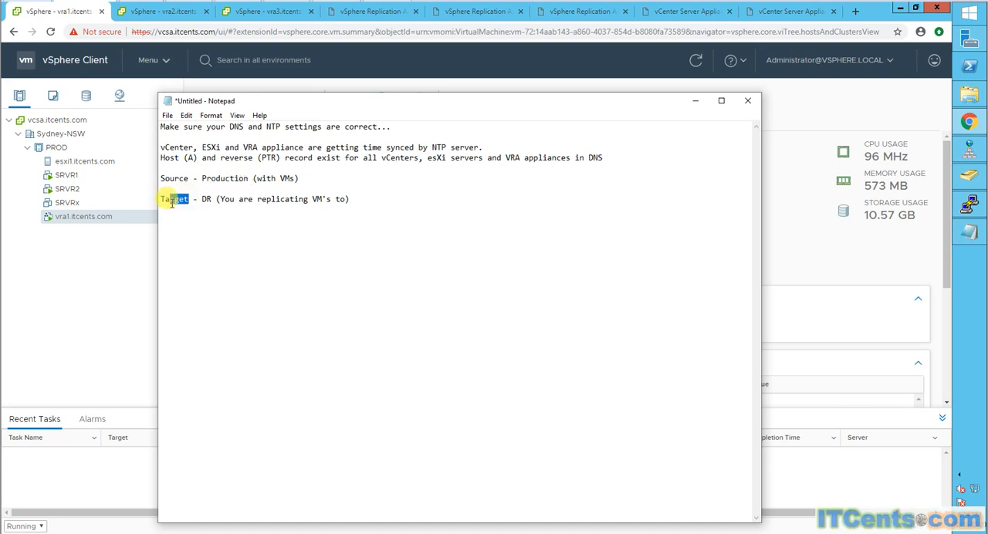
double_click(174, 198)
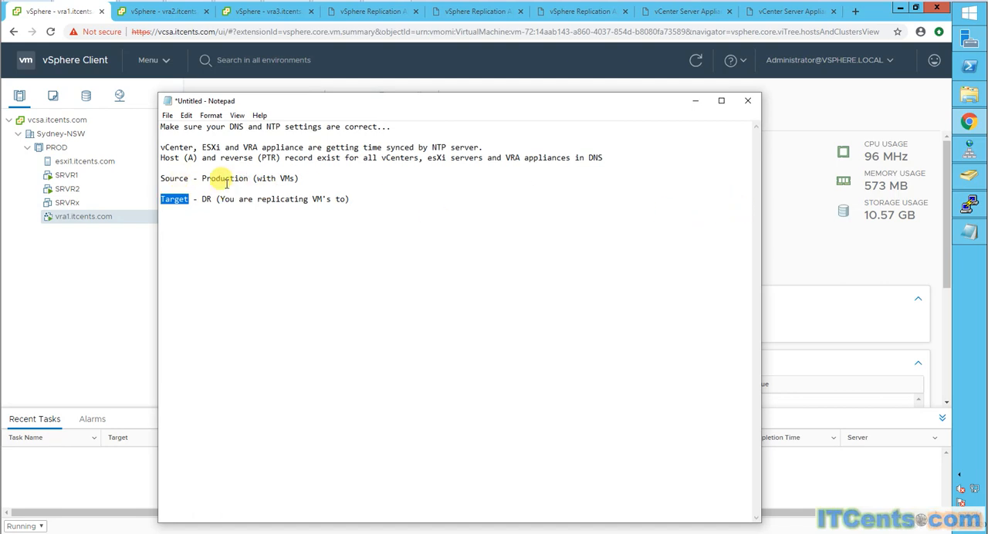
mouse_move(803, 112)
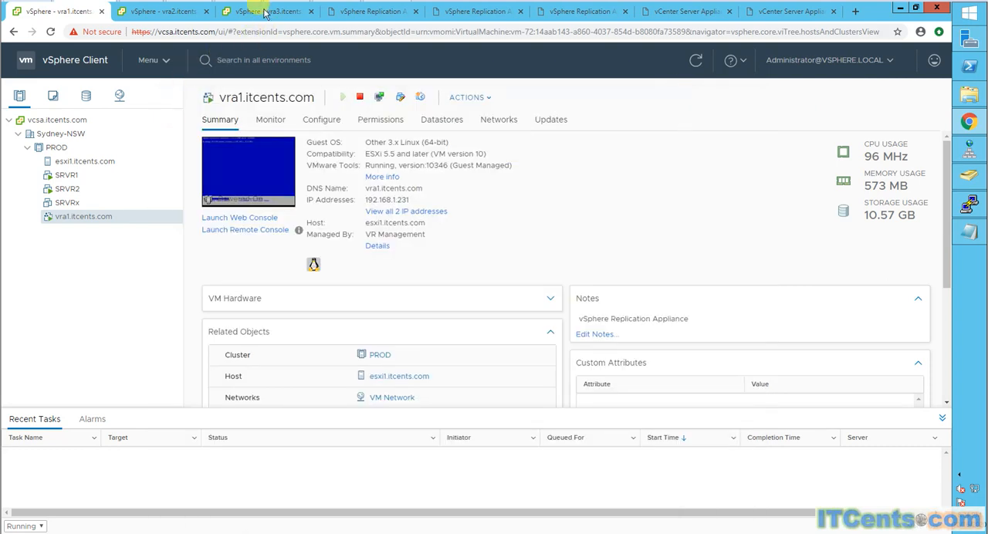
left_click(267, 11)
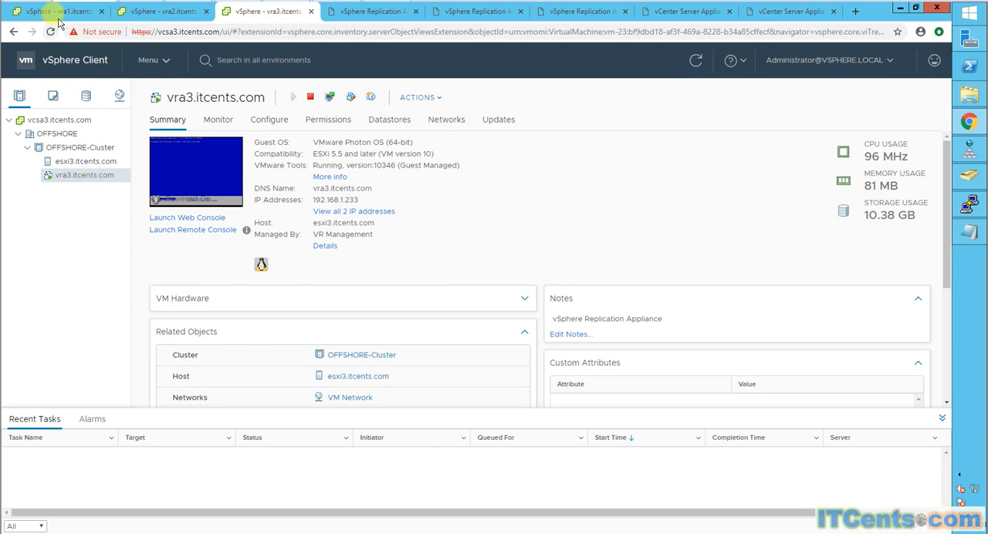
left_click(51, 11)
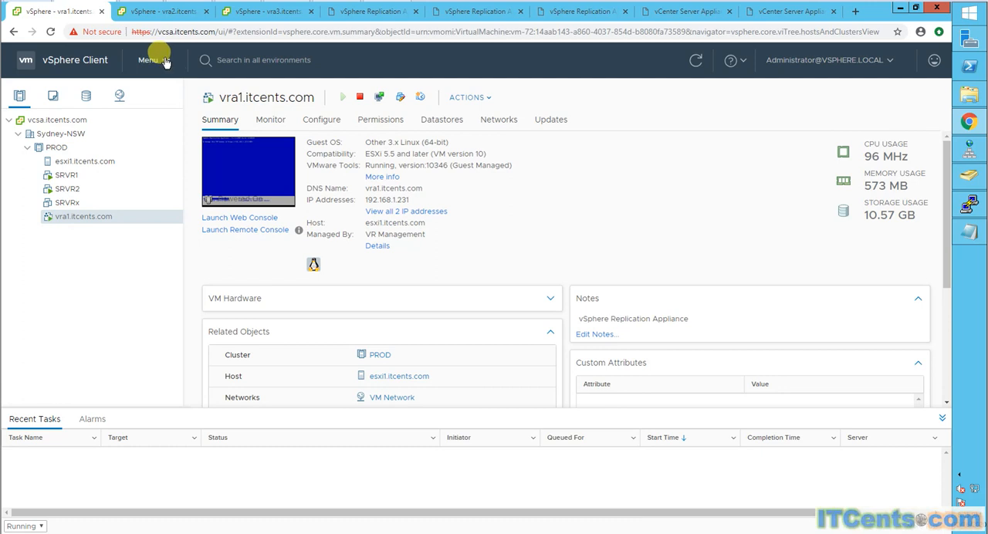
Step: Go to Site Recovery and expand vcsa.itcents.com's vSphere Replication server and version details
left_click(152, 59)
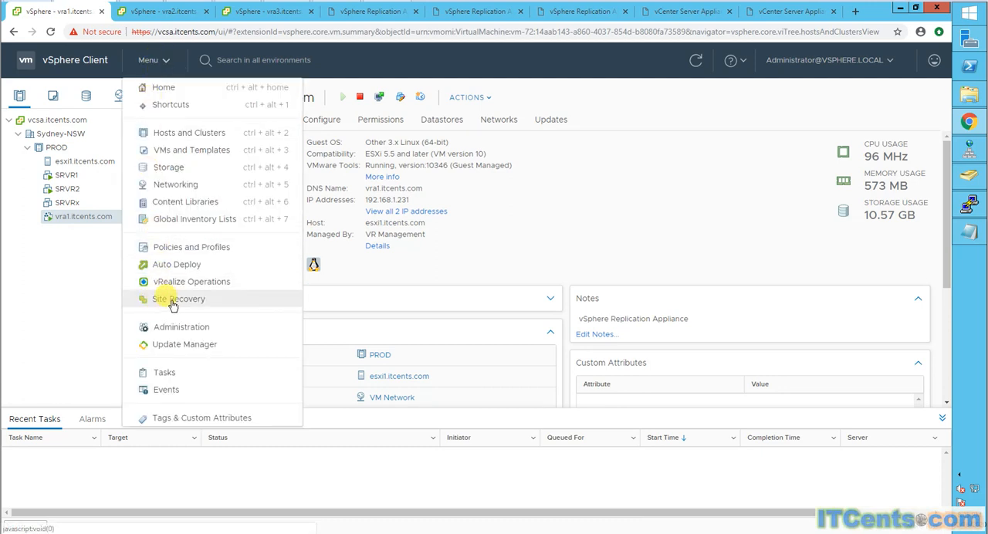
left_click(179, 299)
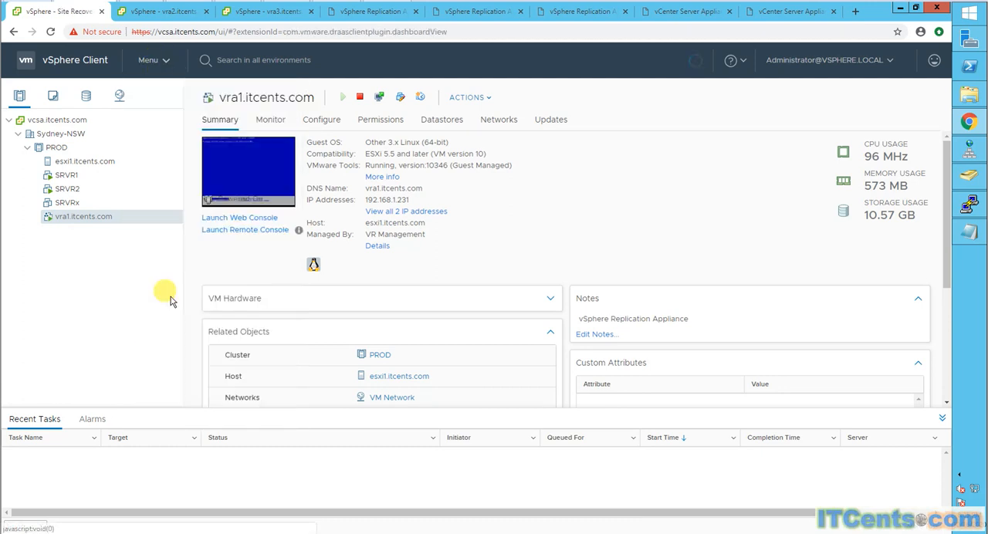
left_click(54, 285)
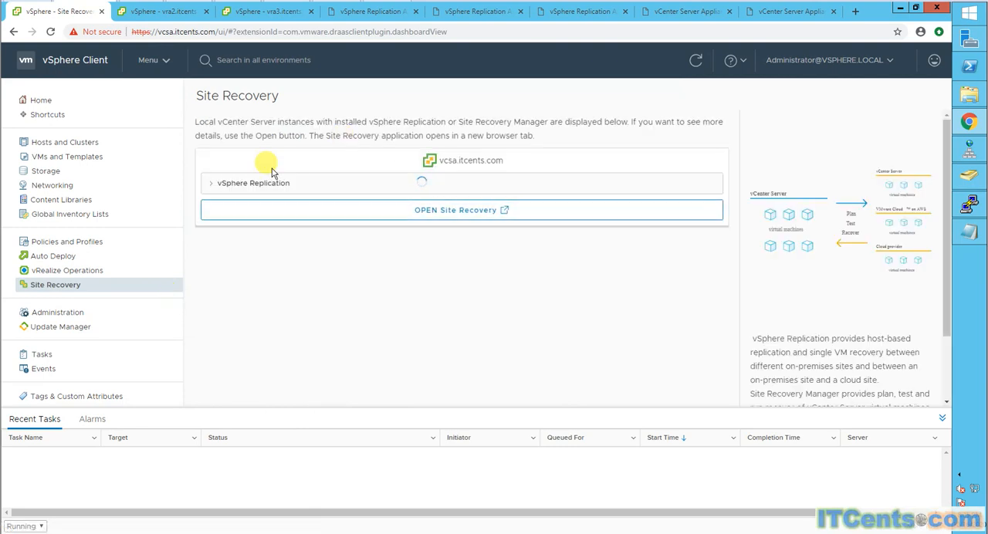
left_click(211, 183)
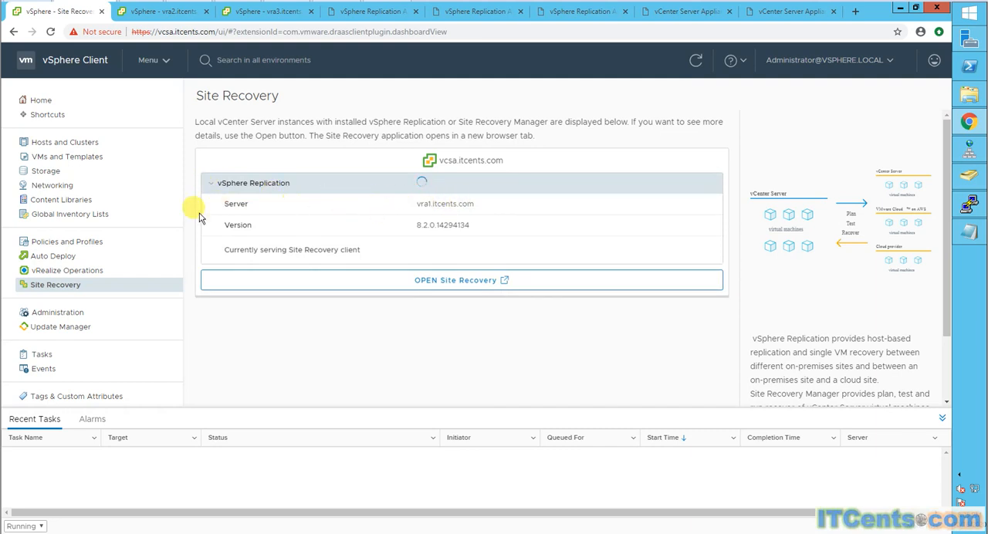
left_click(461, 280)
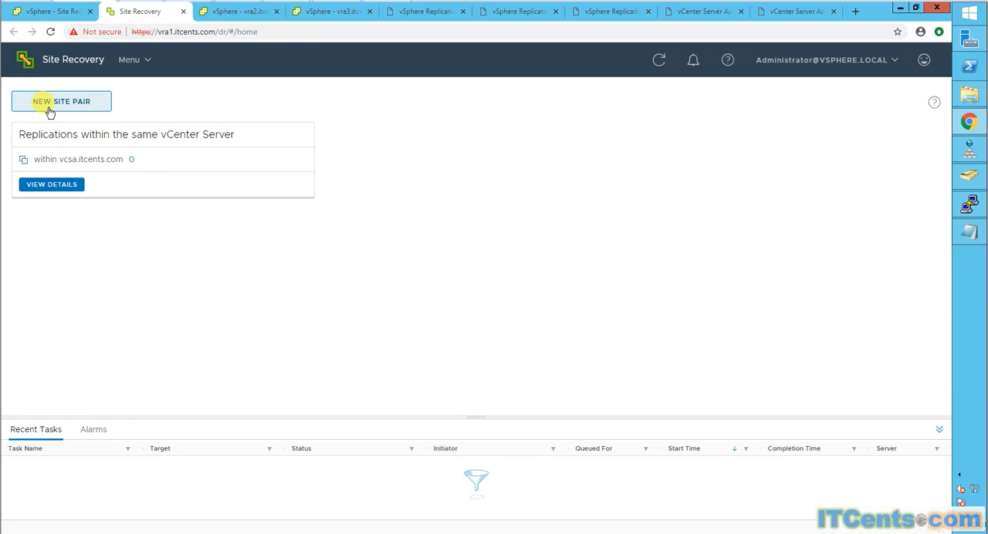
mouse_move(123, 126)
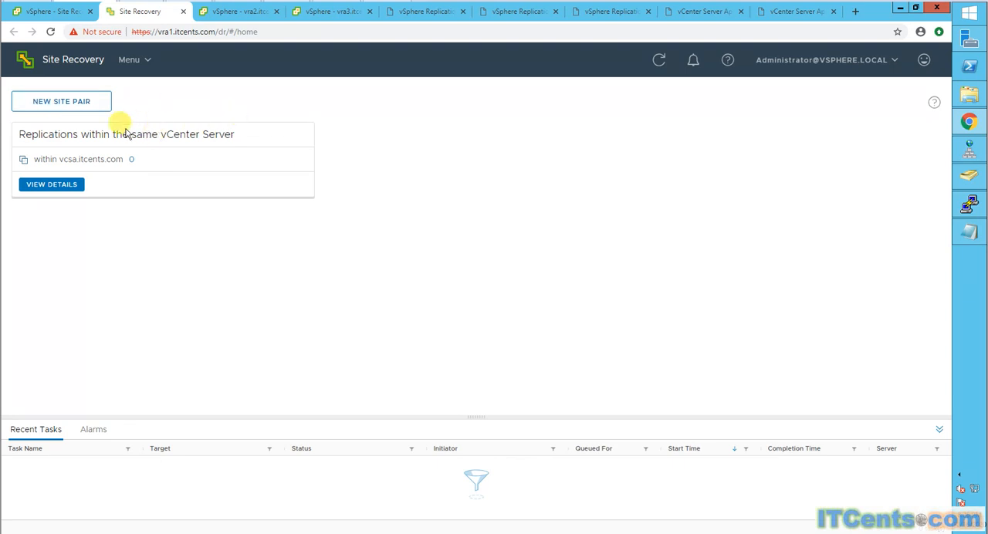
left_click(51, 184)
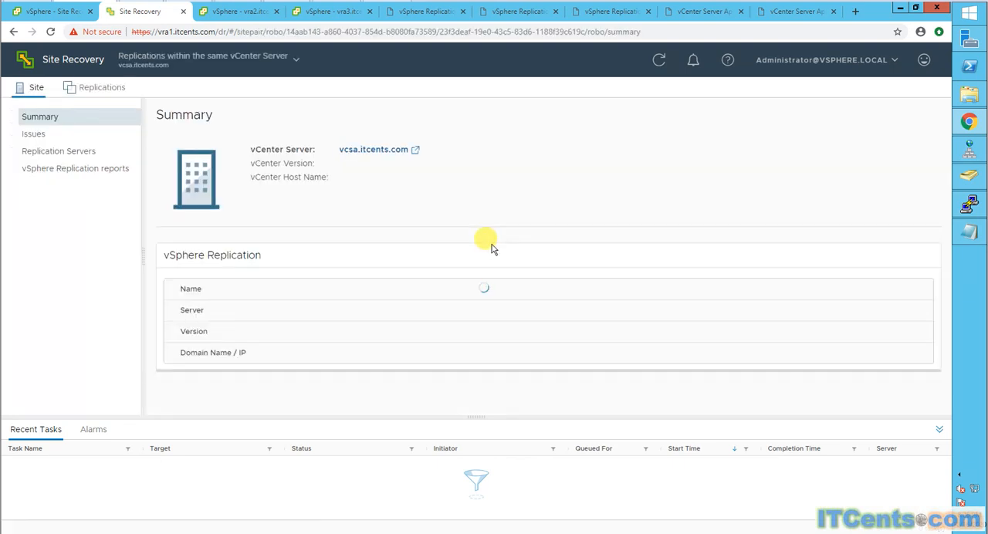
mouse_move(176, 317)
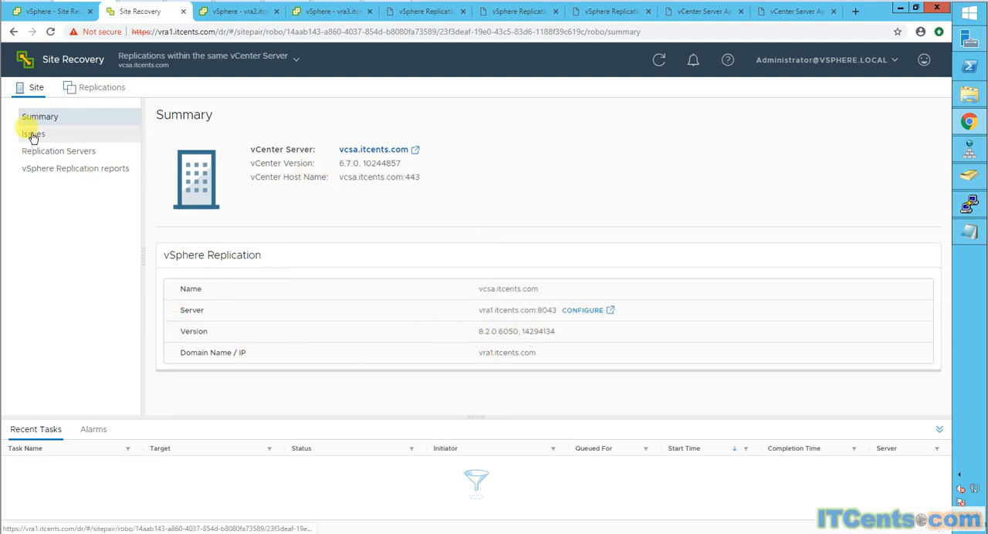
left_click(33, 134)
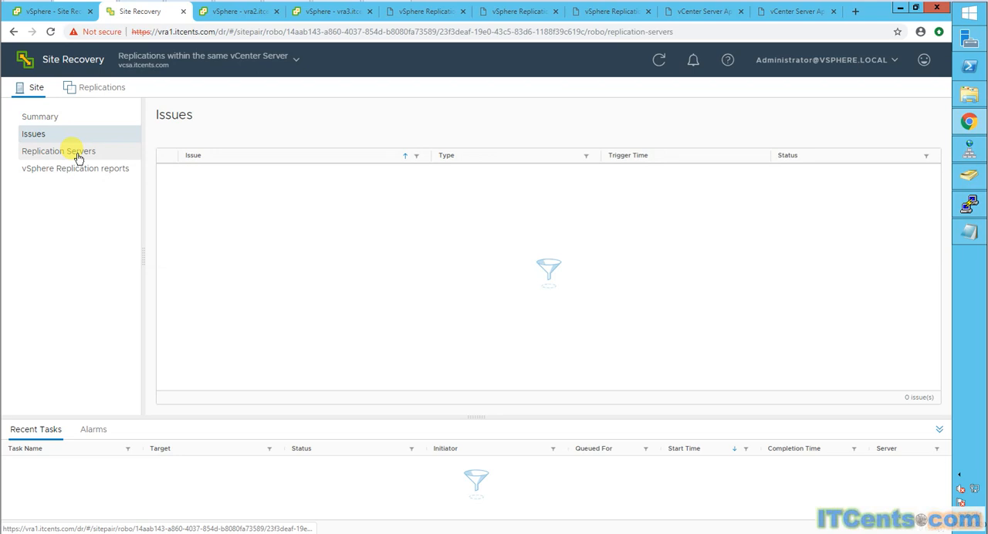
left_click(58, 150)
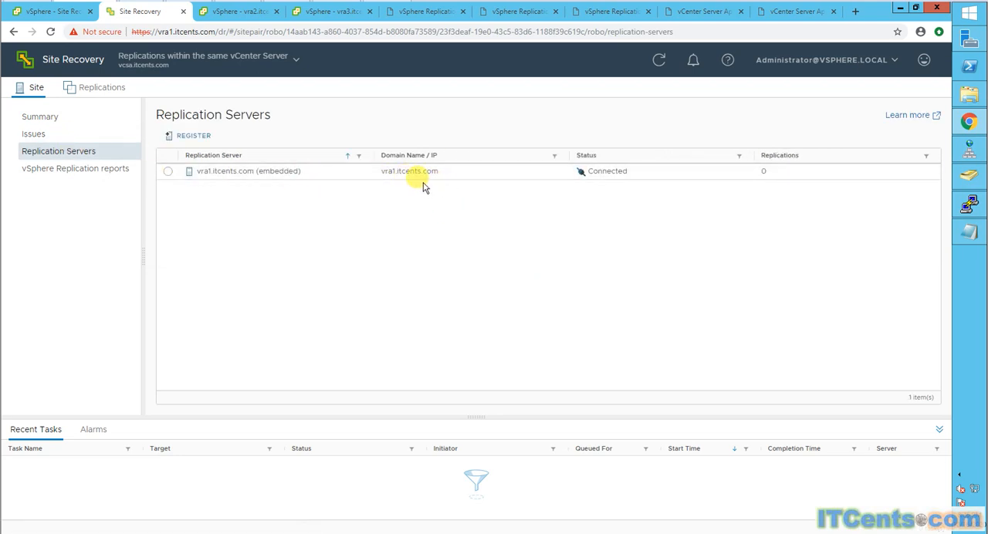
mouse_move(76, 168)
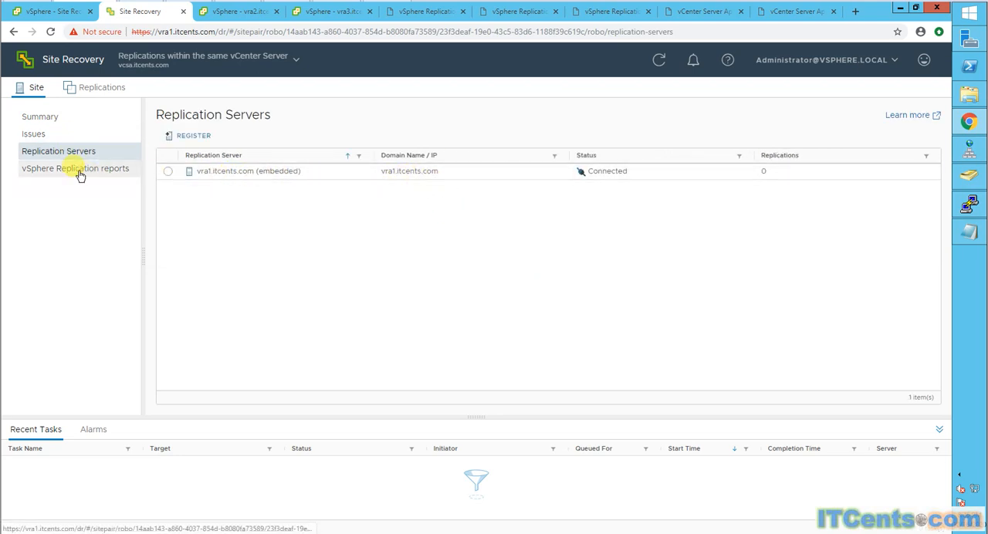
left_click(75, 169)
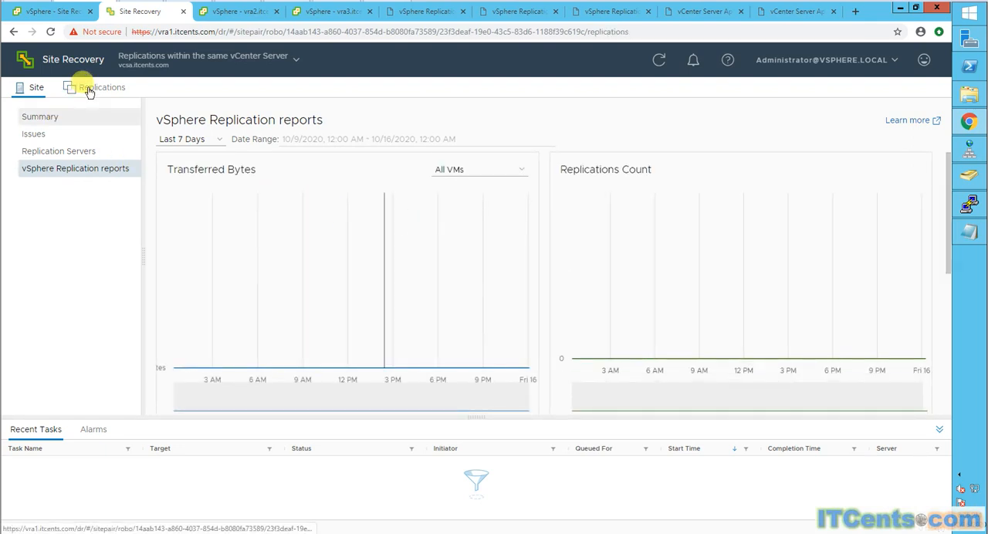
left_click(101, 86)
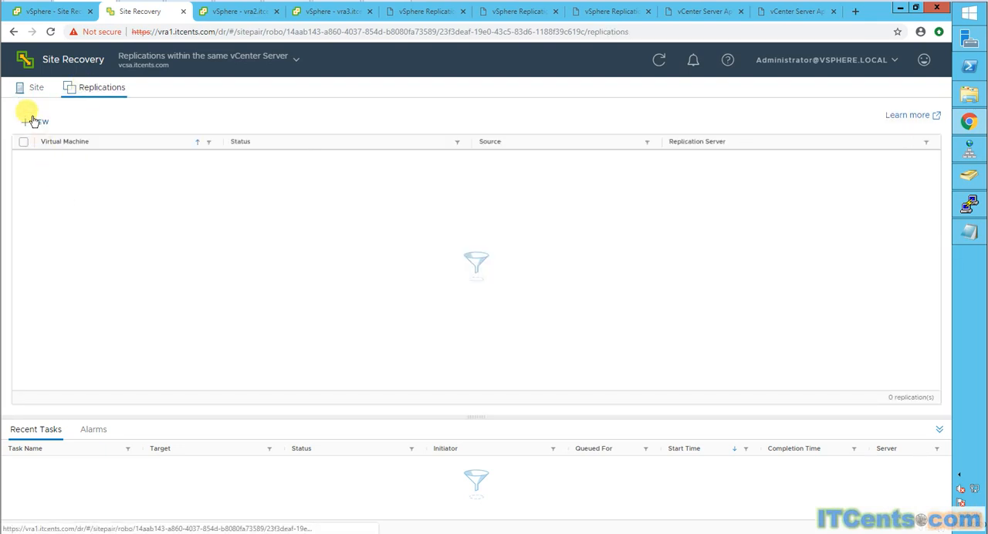
left_click(31, 121)
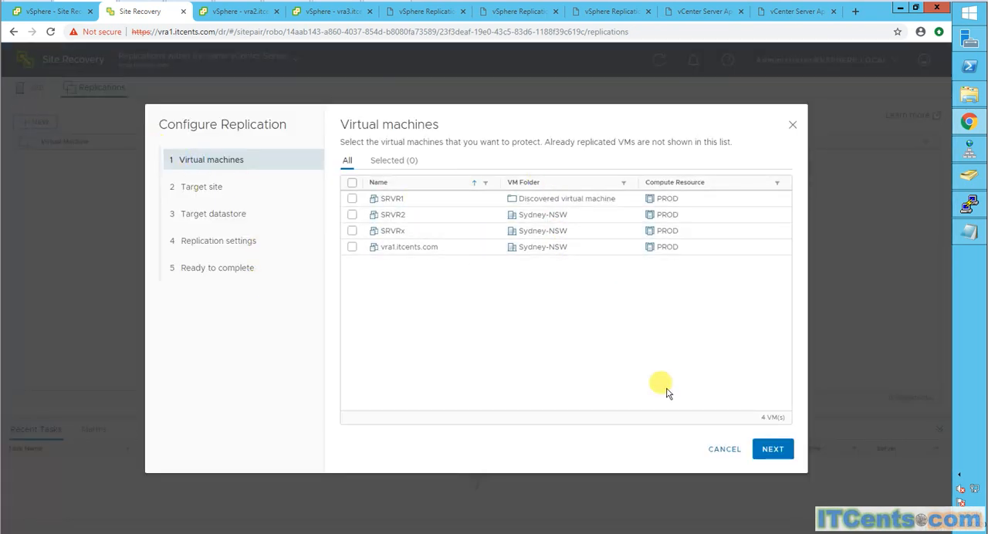
left_click(725, 449)
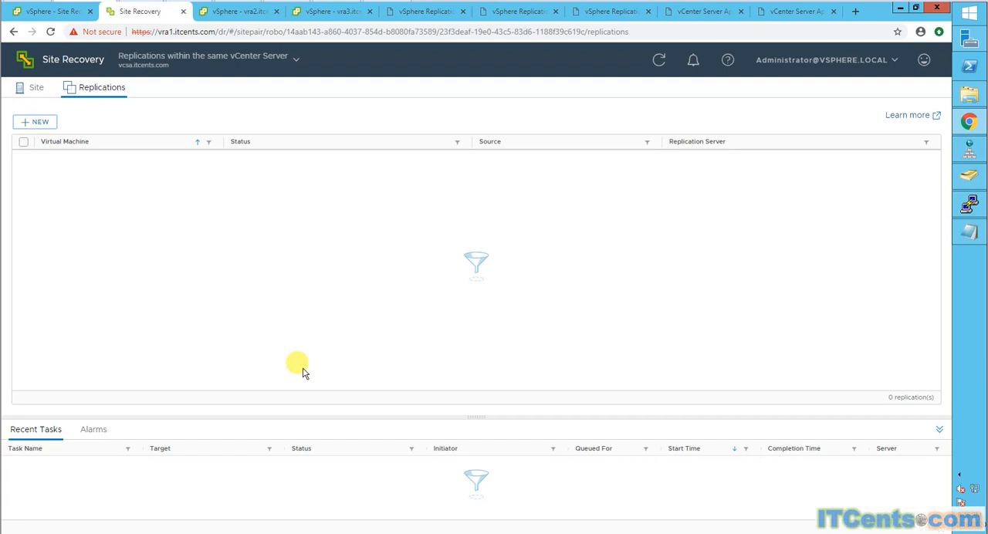
left_click(73, 59)
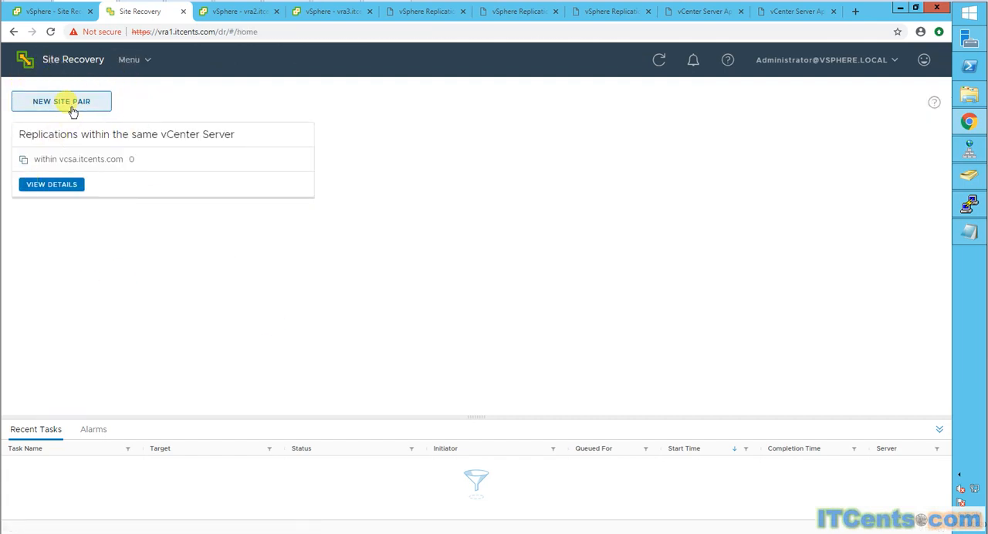
Step: Start a New Site Pair from vcsa.itcents.com and select the second site's PSC host field
left_click(61, 101)
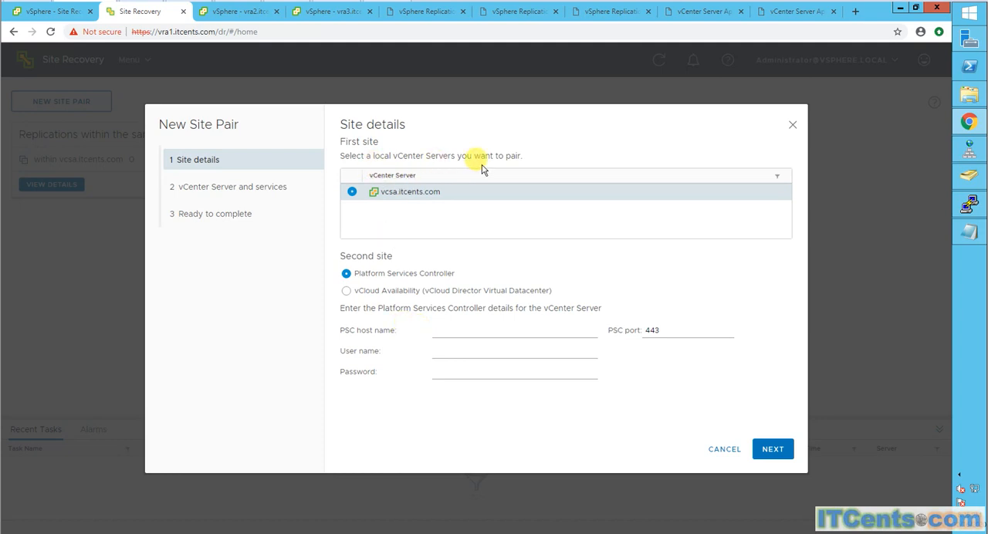
mouse_move(313, 283)
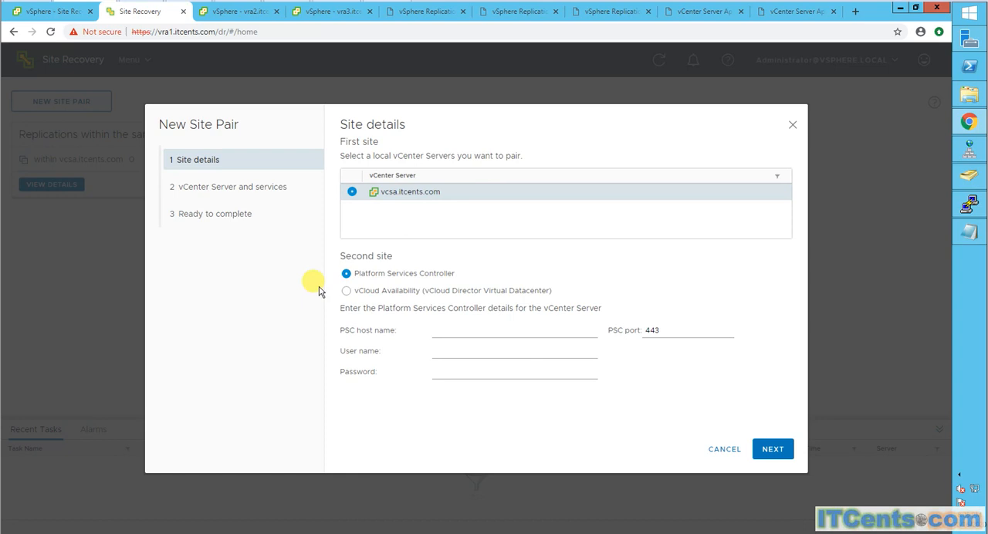
mouse_move(363, 257)
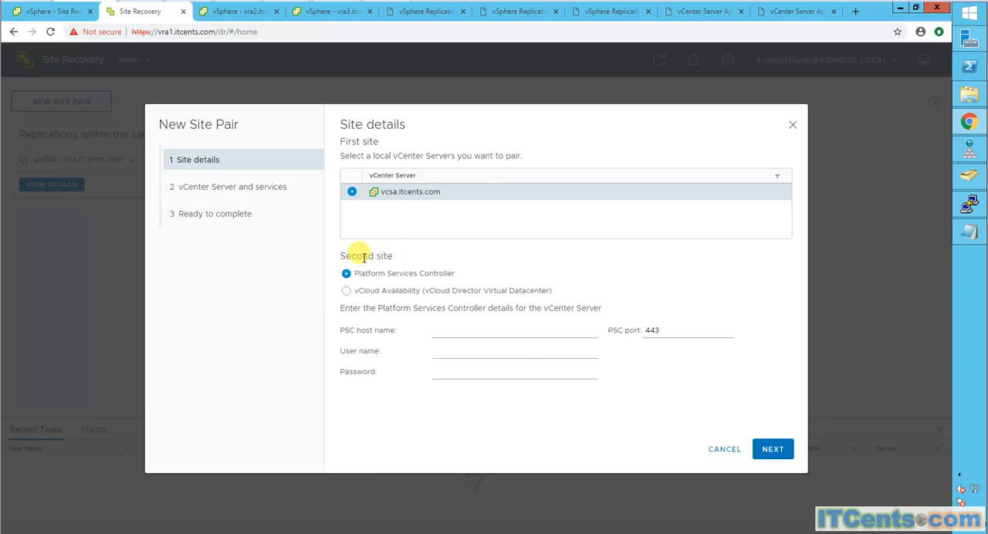
mouse_move(386, 343)
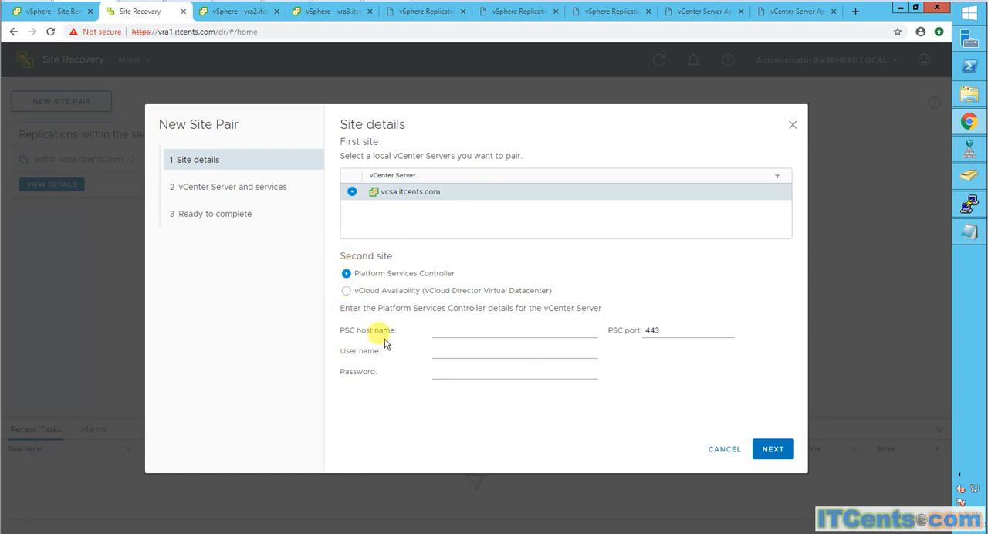
left_click(514, 331)
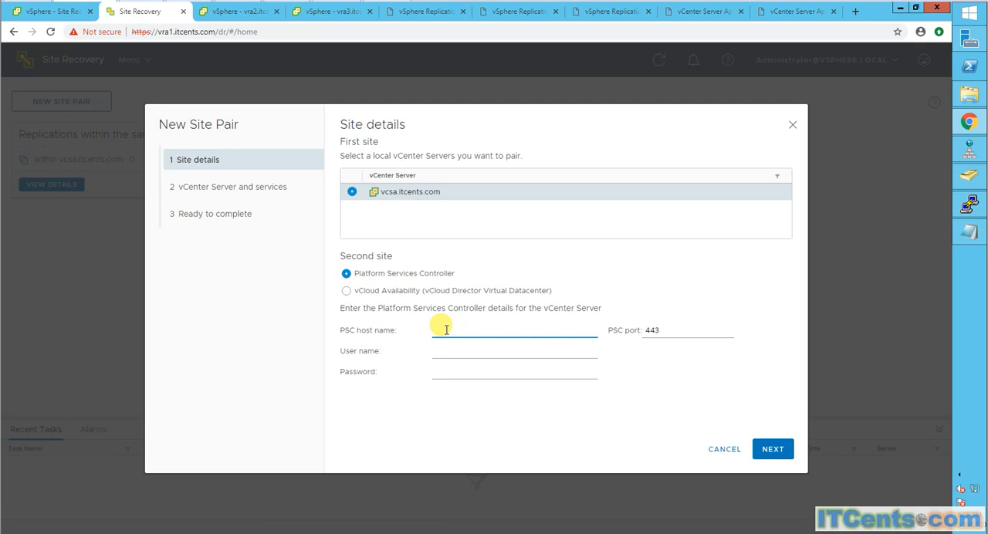
type("vcsa")
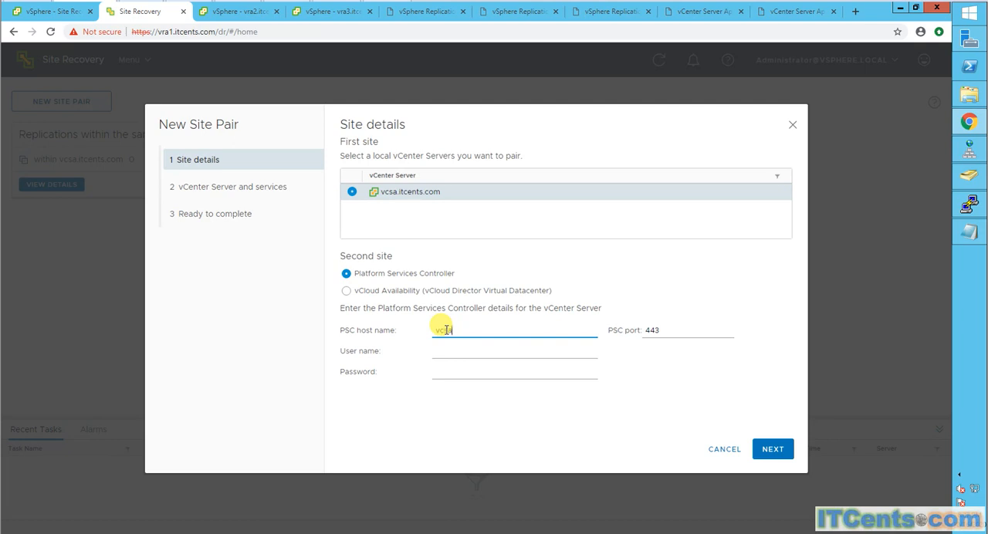
type("2")
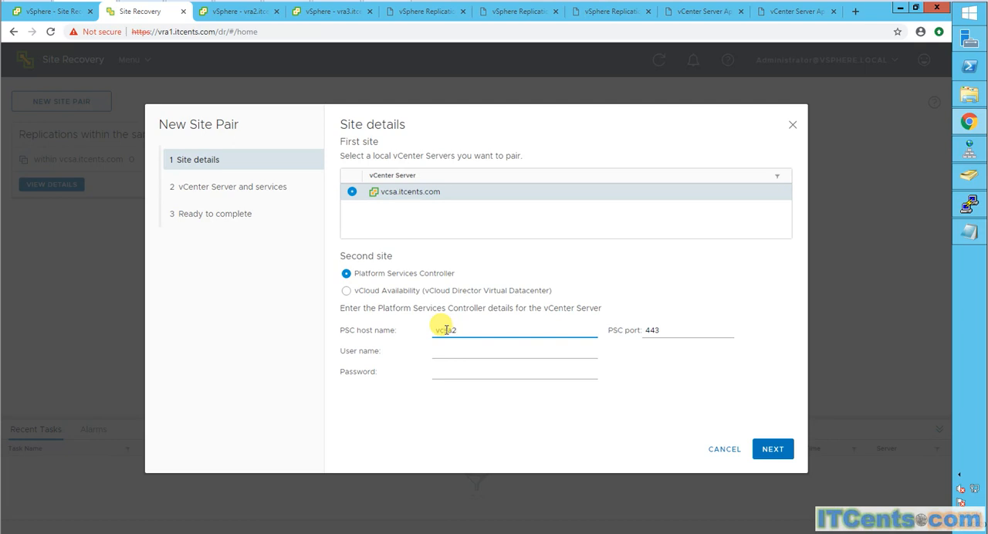
type(".itcents.com")
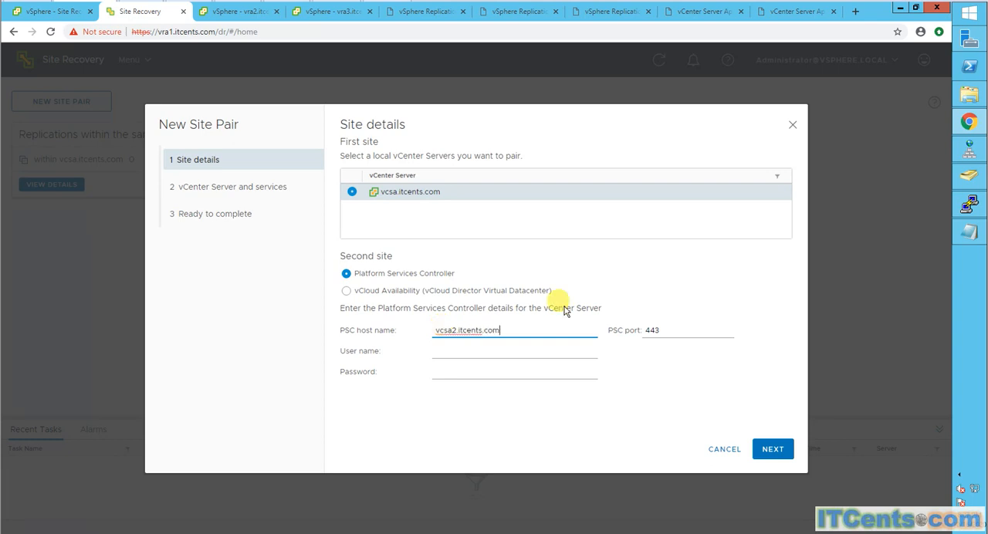
left_click(514, 351)
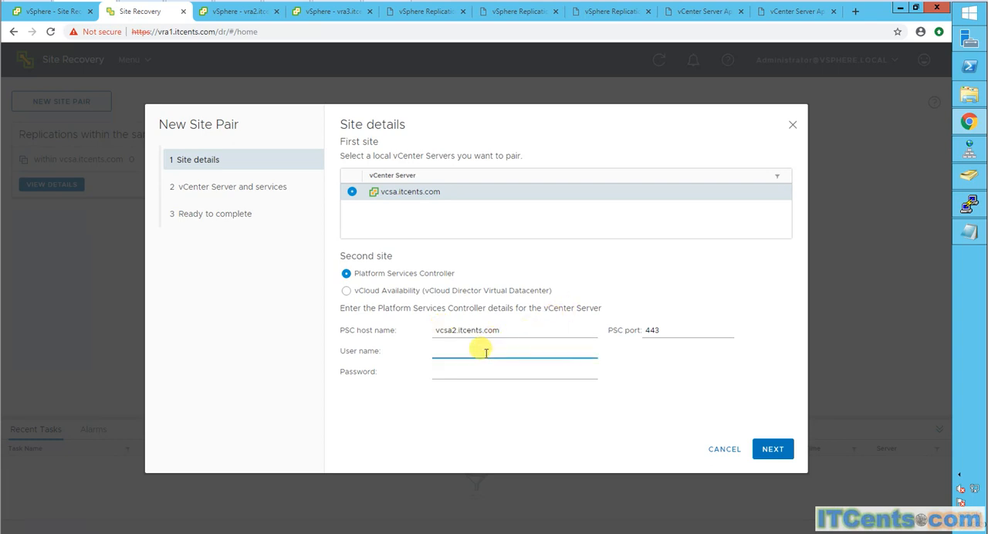
type("administrator@vsphere")
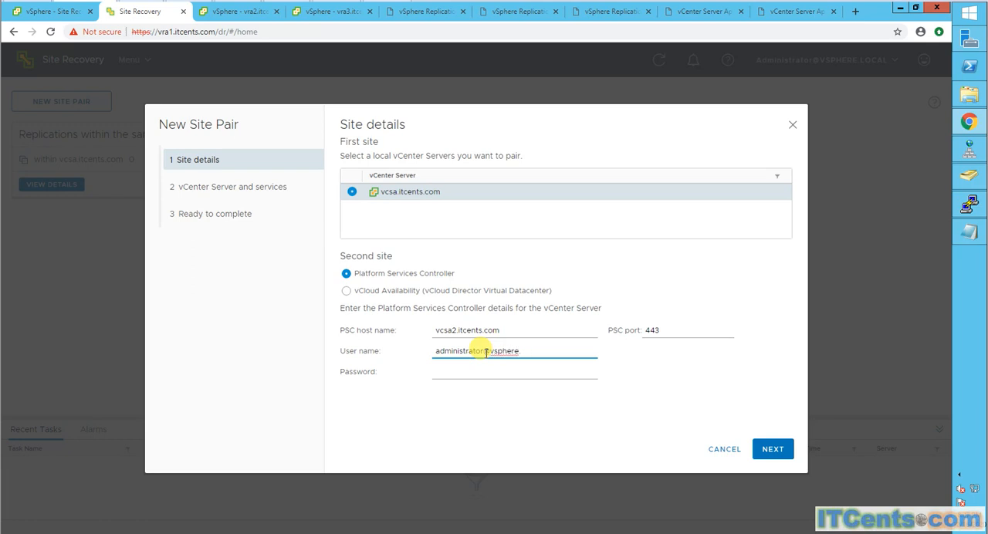
type(".local")
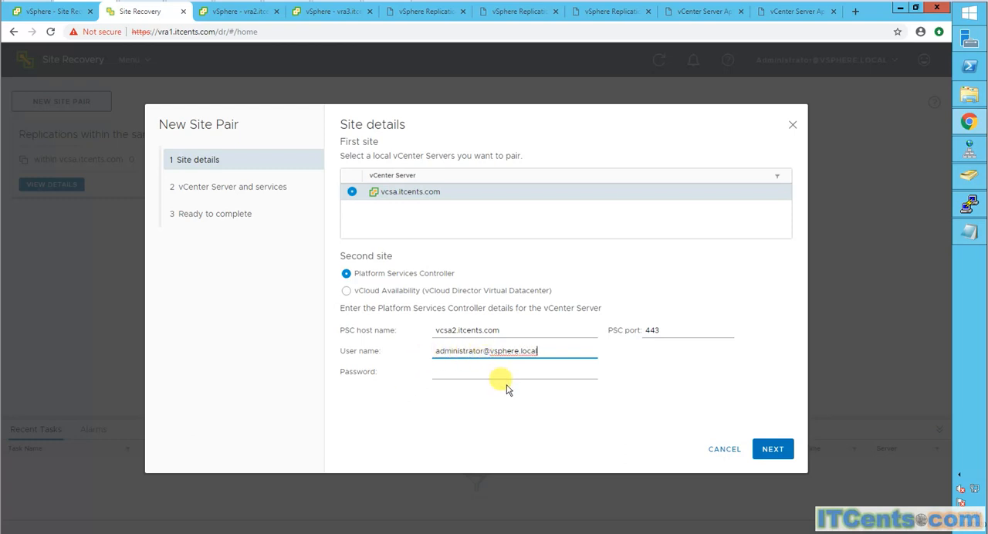
left_click(515, 371)
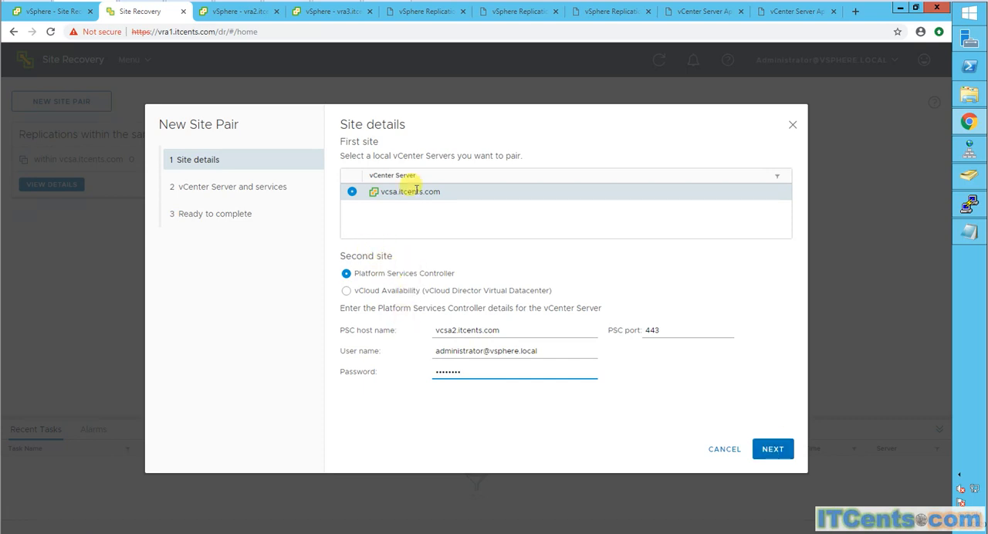
mouse_move(424, 330)
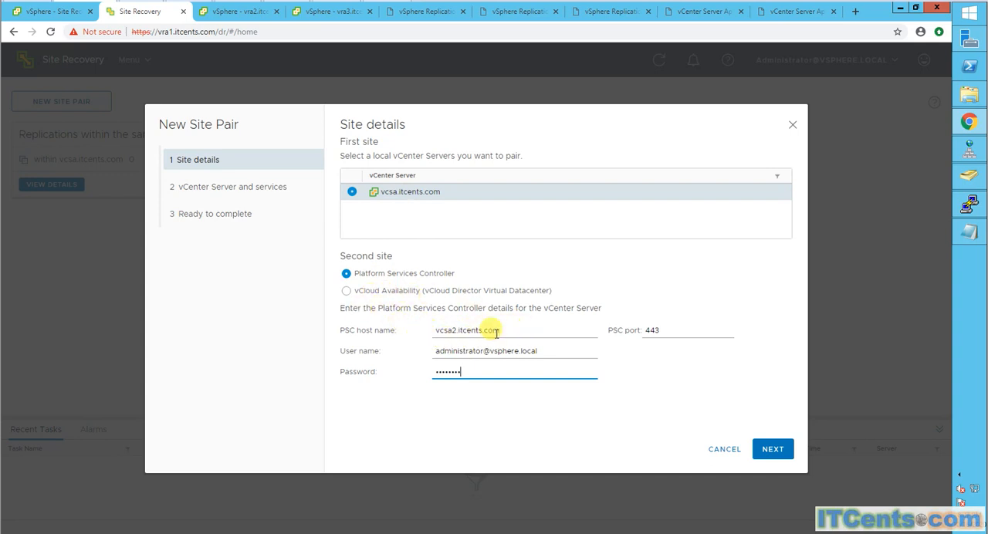
mouse_move(525, 327)
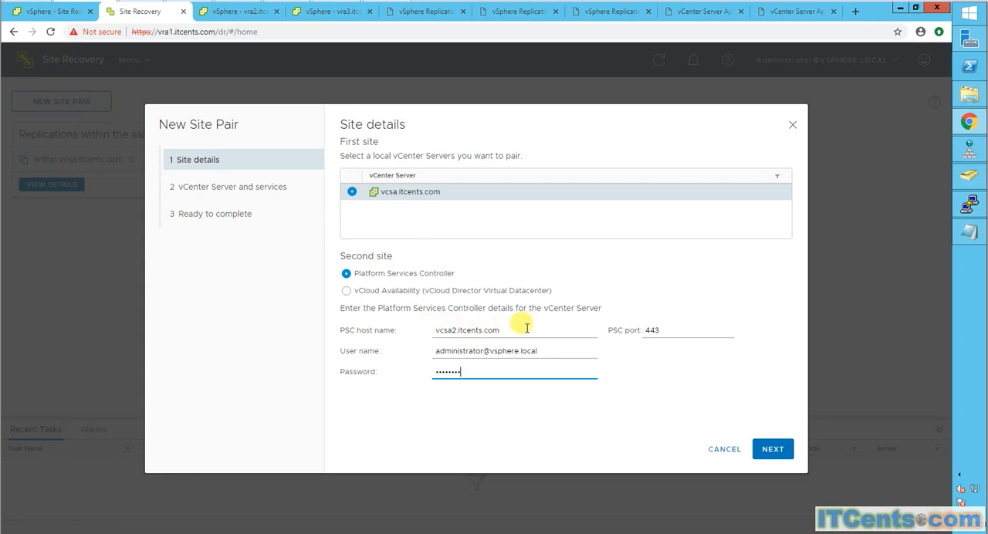
mouse_move(777, 405)
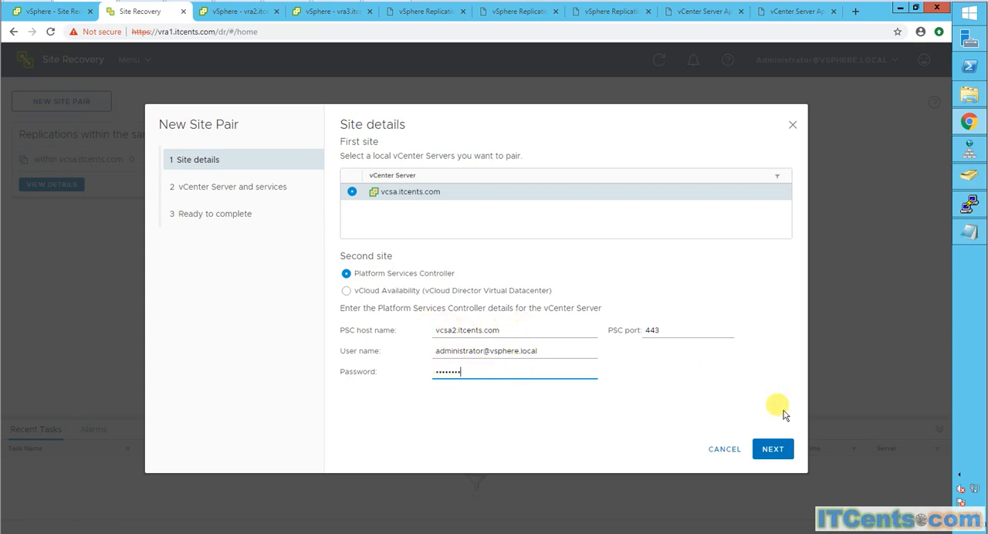
Step: Submit the second site details and accept vcsa2.itcents.com's certificate thumbprint
left_click(772, 449)
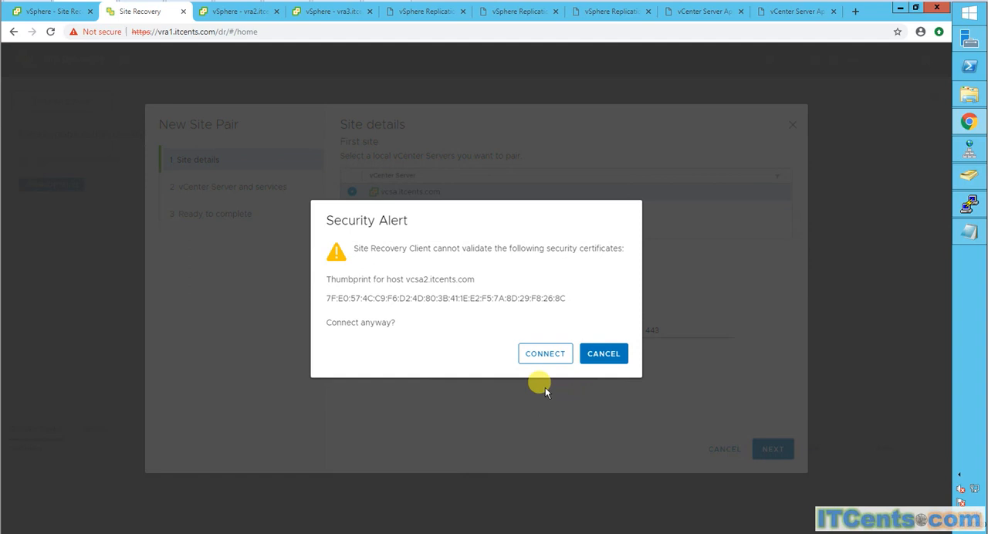
left_click(545, 353)
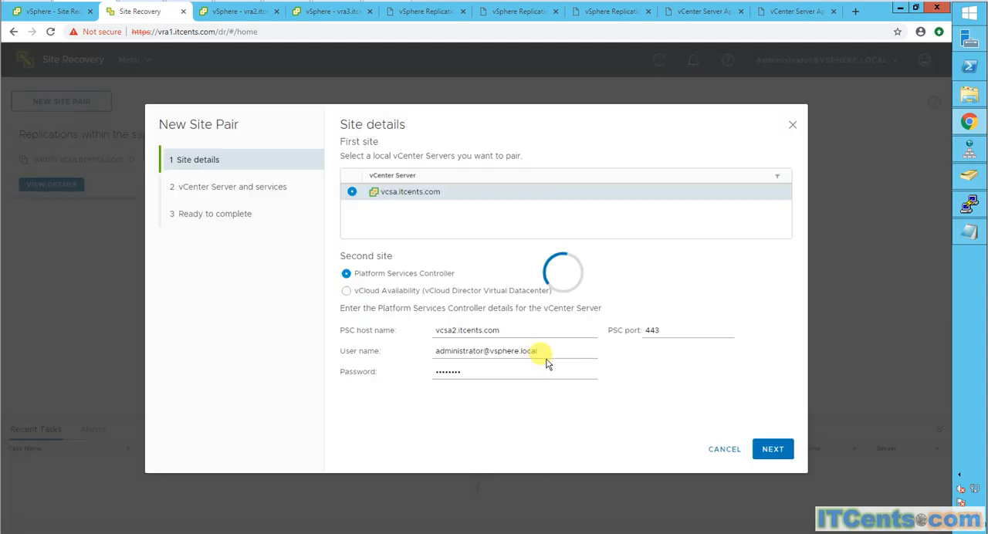
left_click(772, 448)
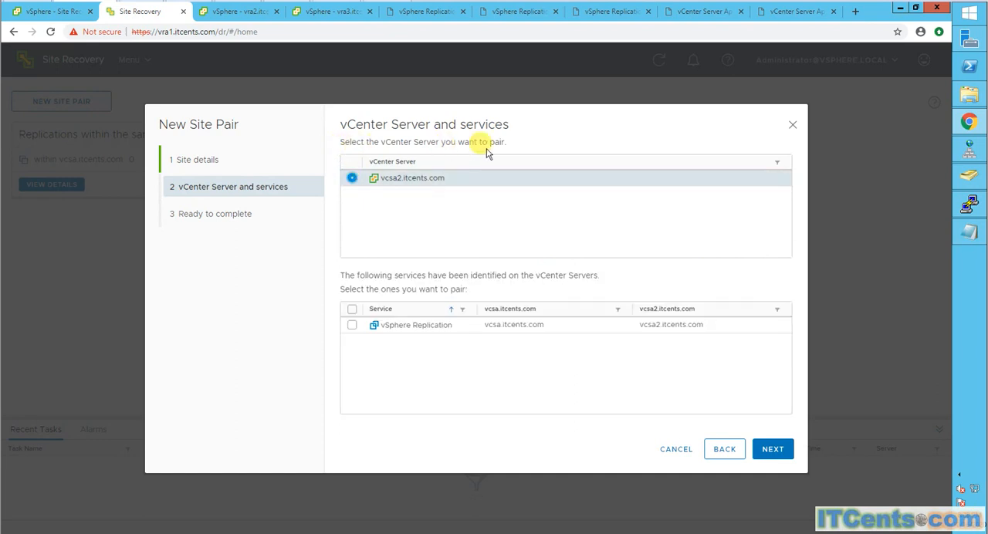
mouse_move(429, 189)
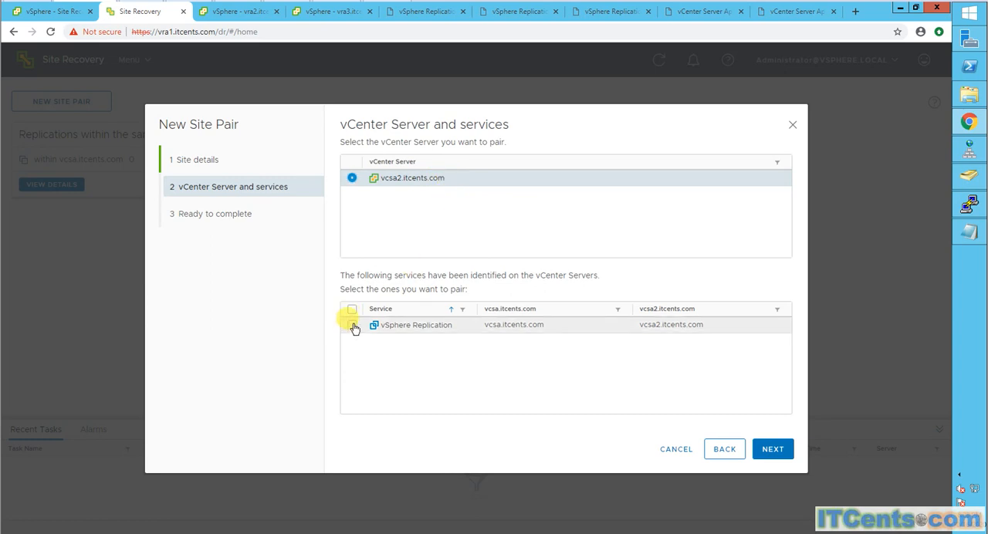
Step: Select vSphere Replication as the service to pair and proceed to the review page
left_click(352, 309)
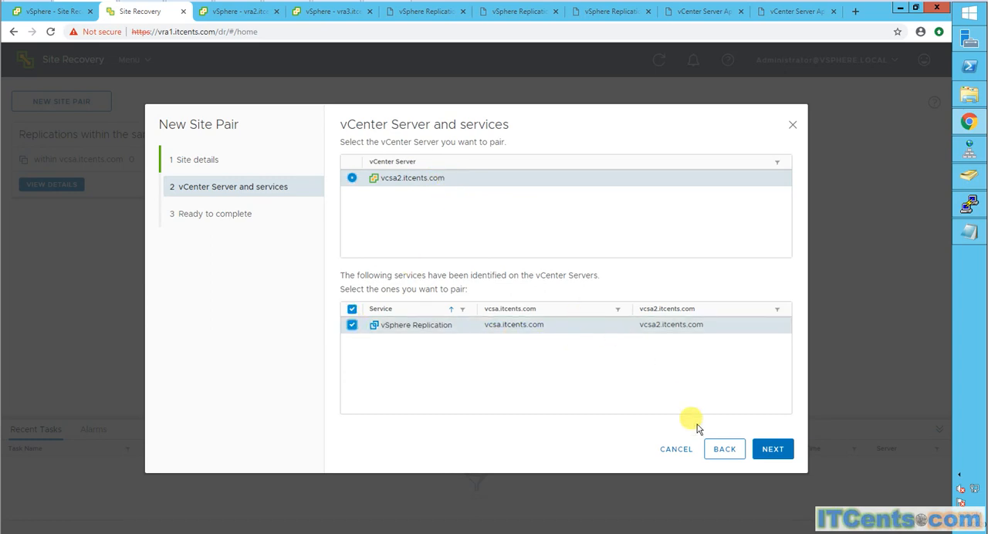
left_click(772, 449)
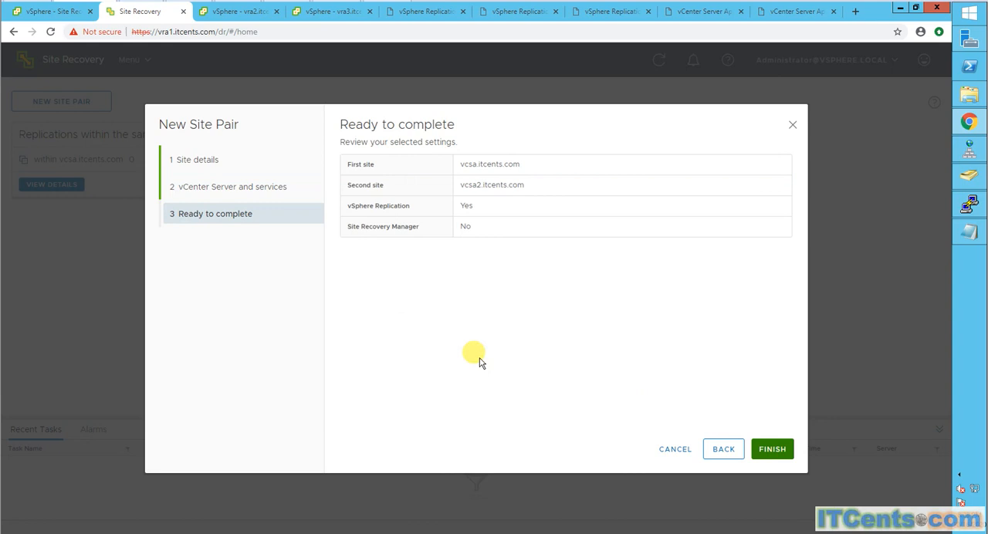
mouse_move(531, 168)
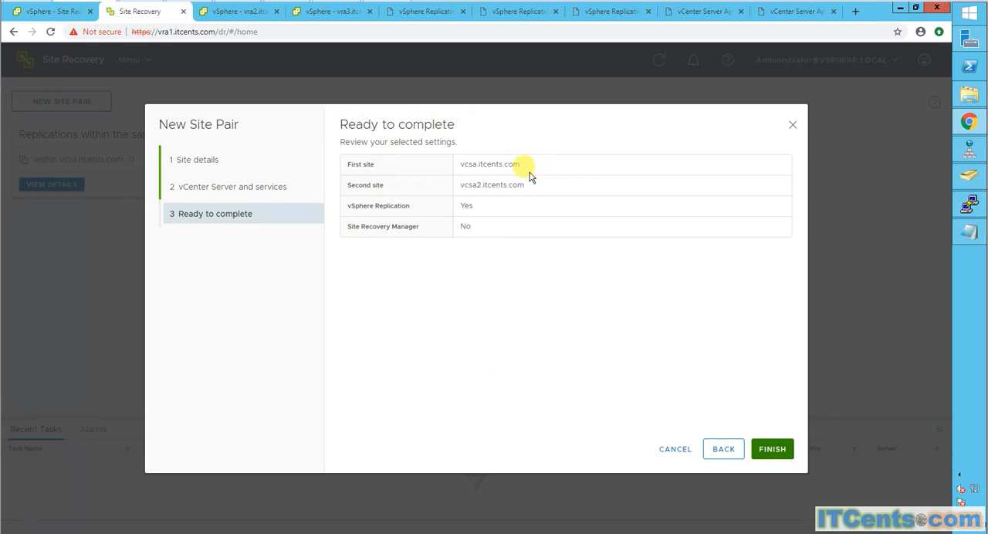
mouse_move(462, 174)
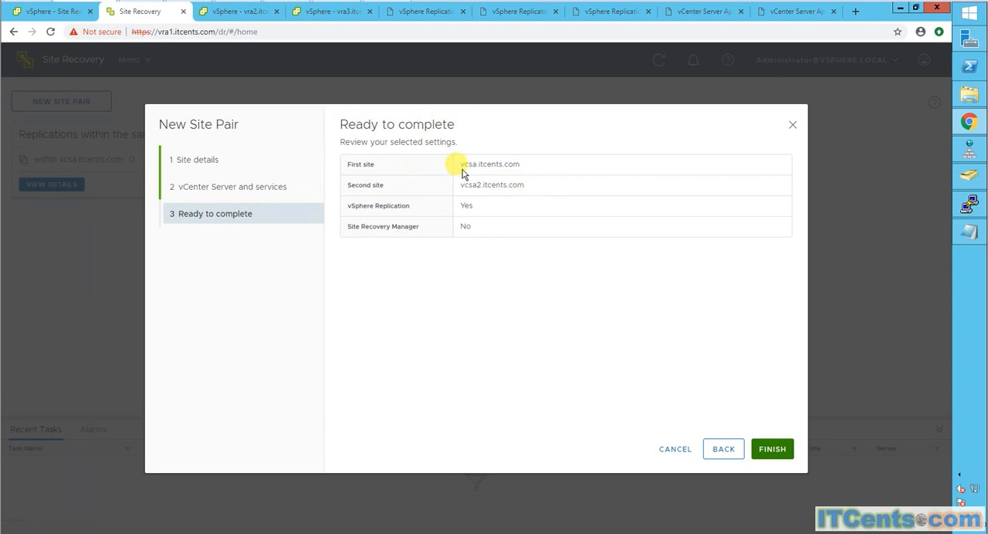
mouse_move(367, 199)
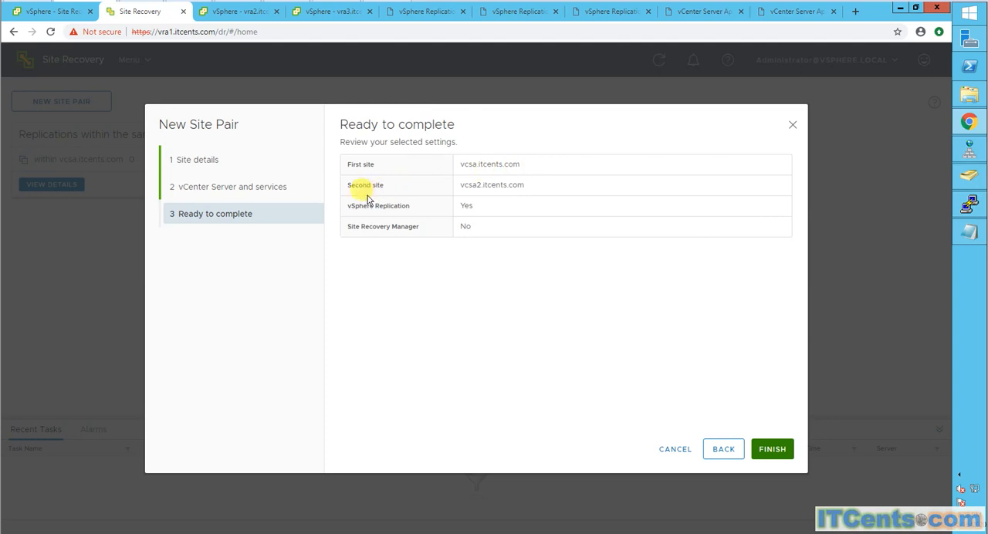
mouse_move(535, 189)
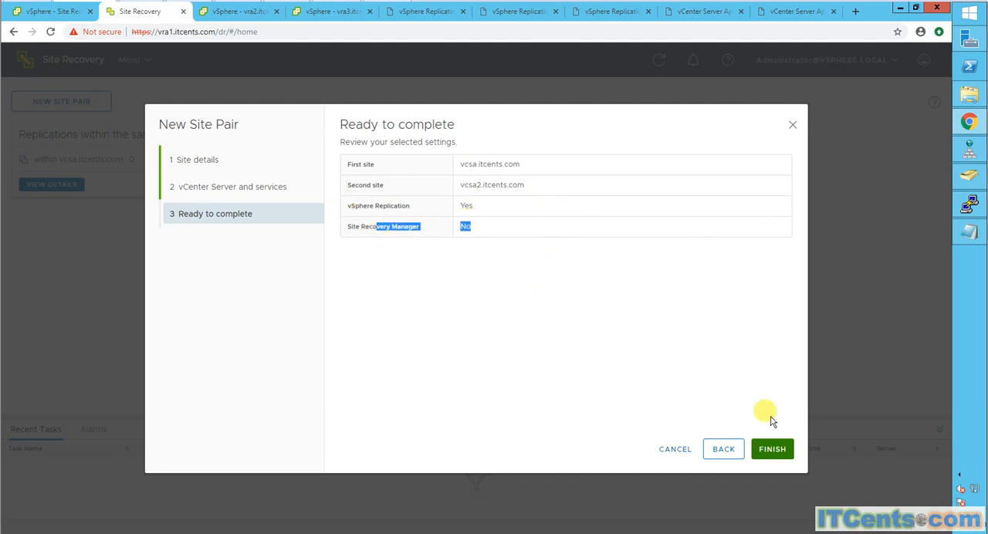
Step: Finish the wizard to create the vcsa.itcents.com–vcsa2.itcents.com vSphere Replication site pair
left_click(771, 449)
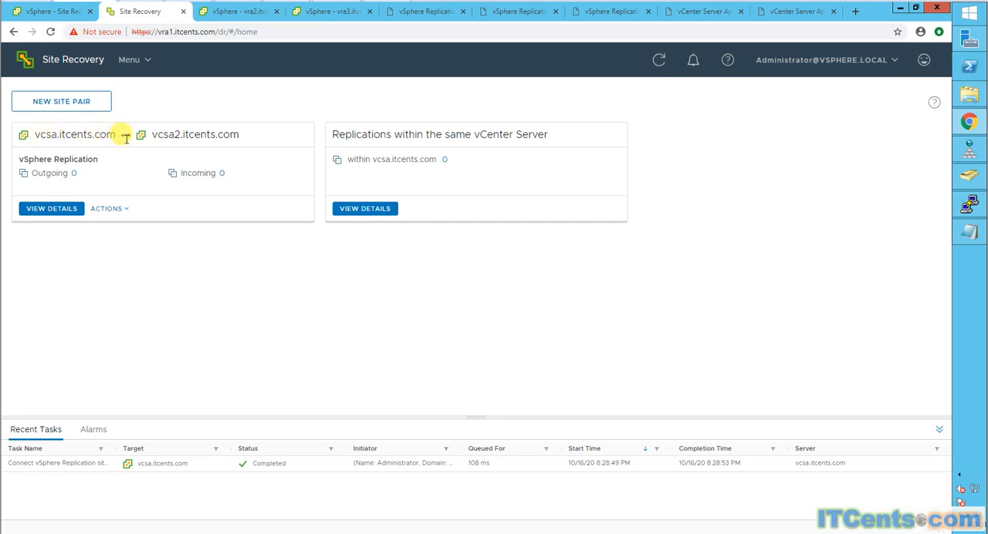
mouse_move(247, 133)
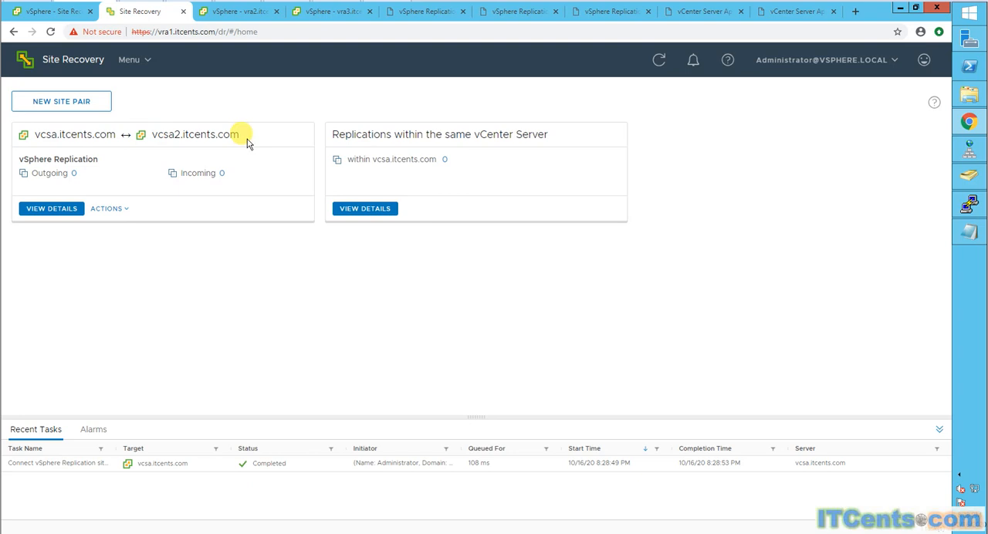
mouse_move(125, 134)
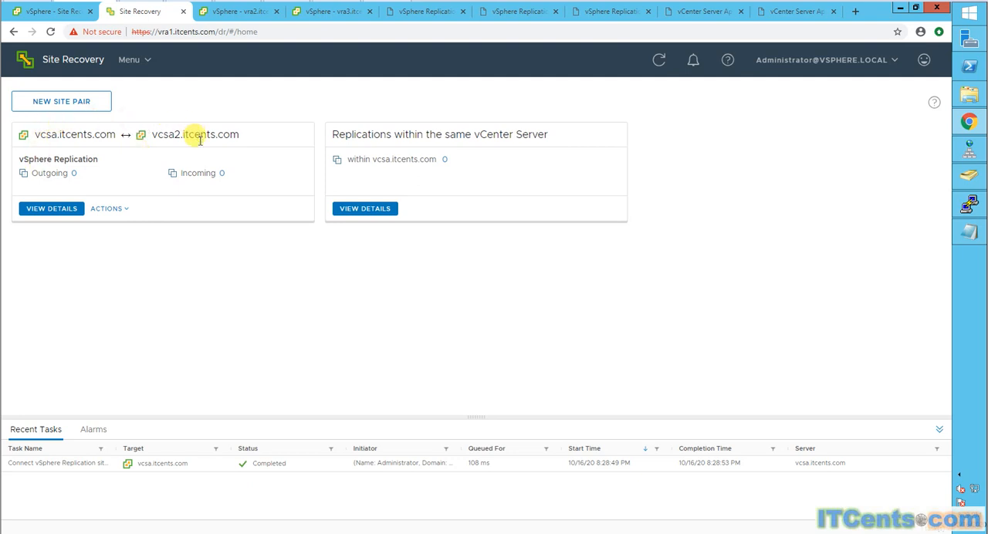
mouse_move(51, 135)
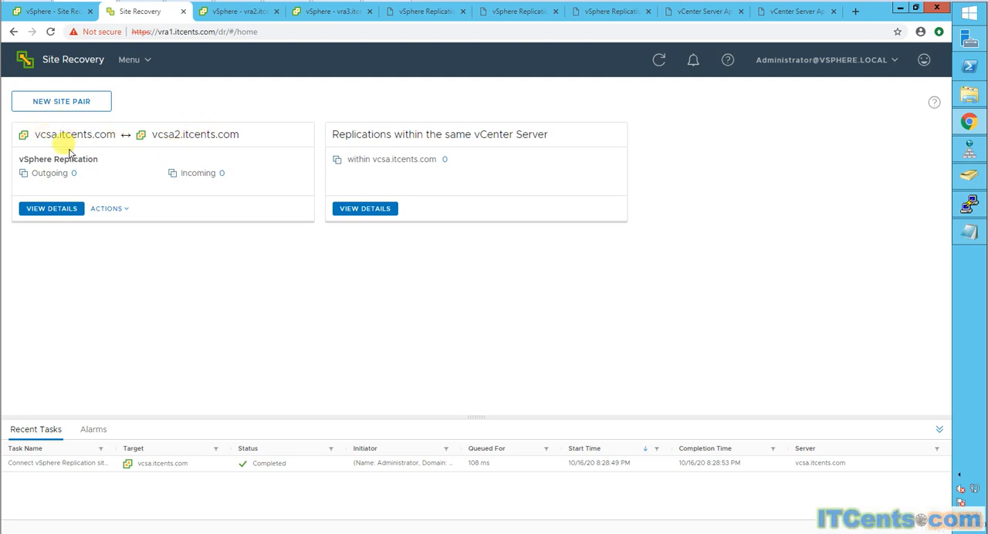
mouse_move(192, 150)
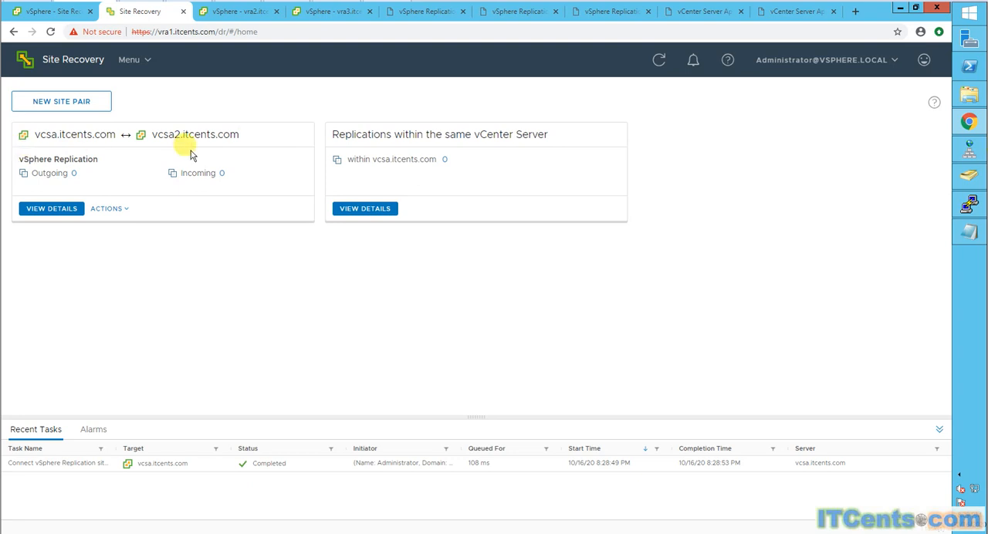
mouse_move(70, 162)
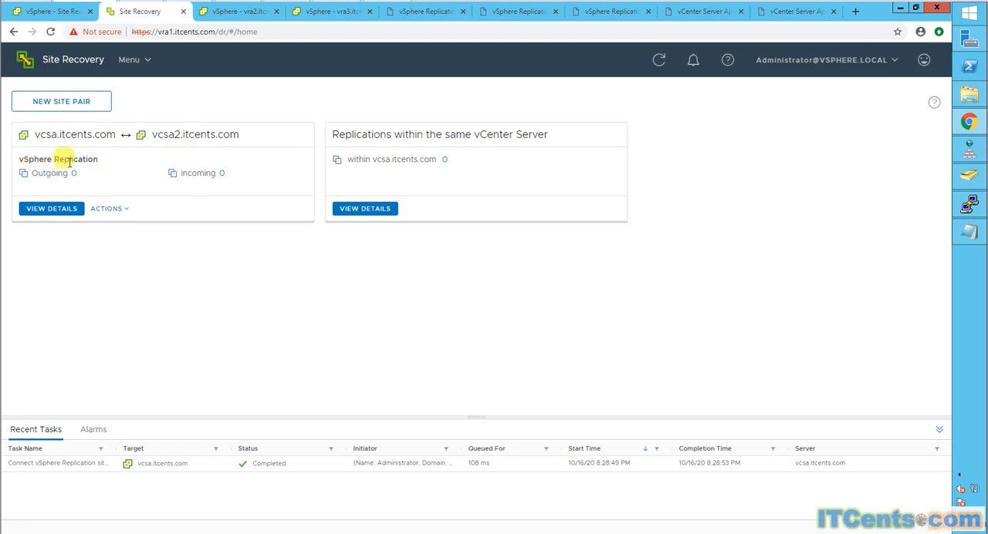
mouse_move(75, 177)
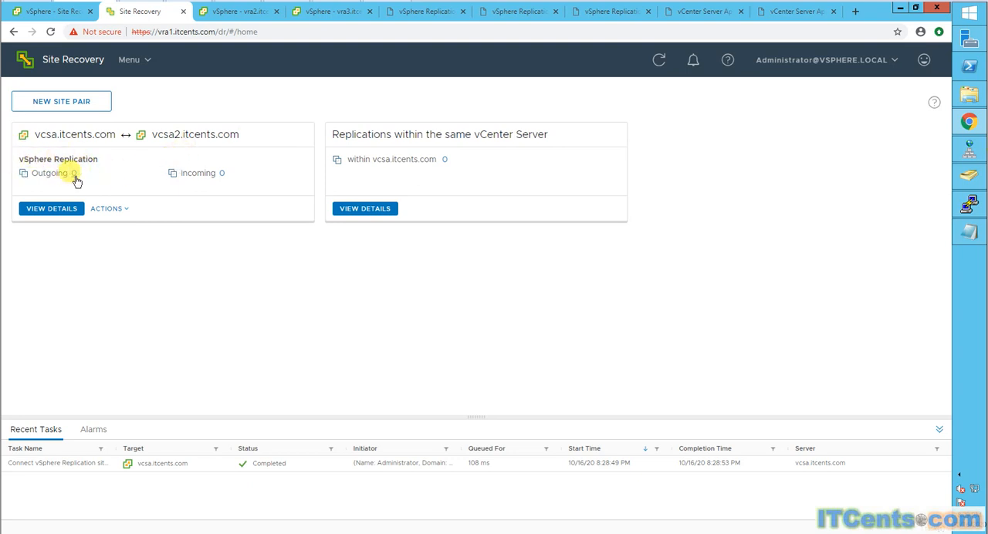
mouse_move(162, 176)
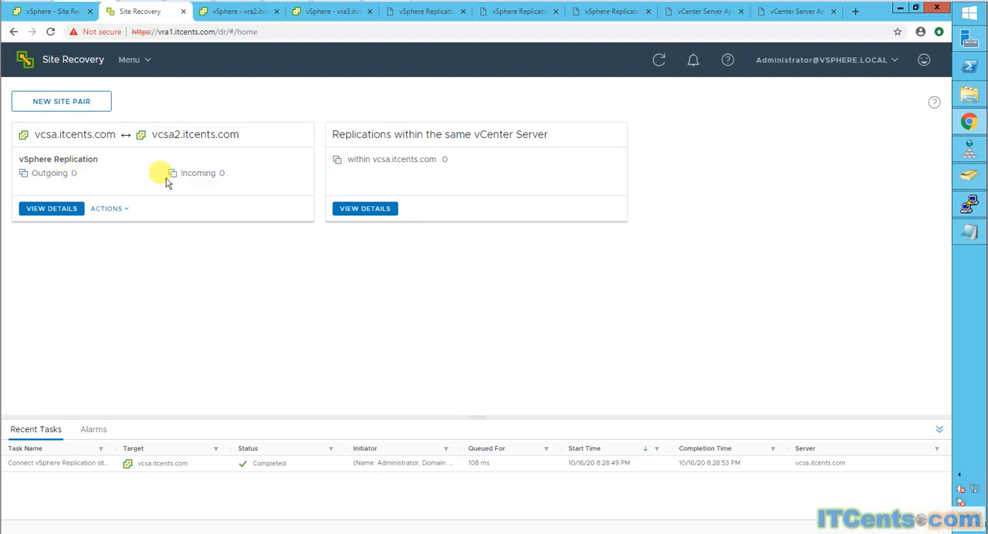
mouse_move(198, 197)
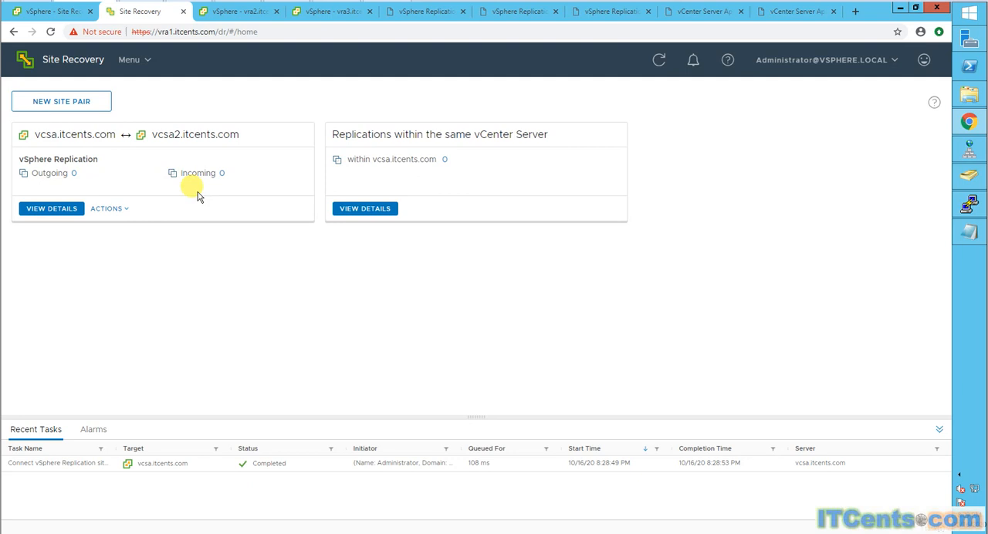
mouse_move(402, 178)
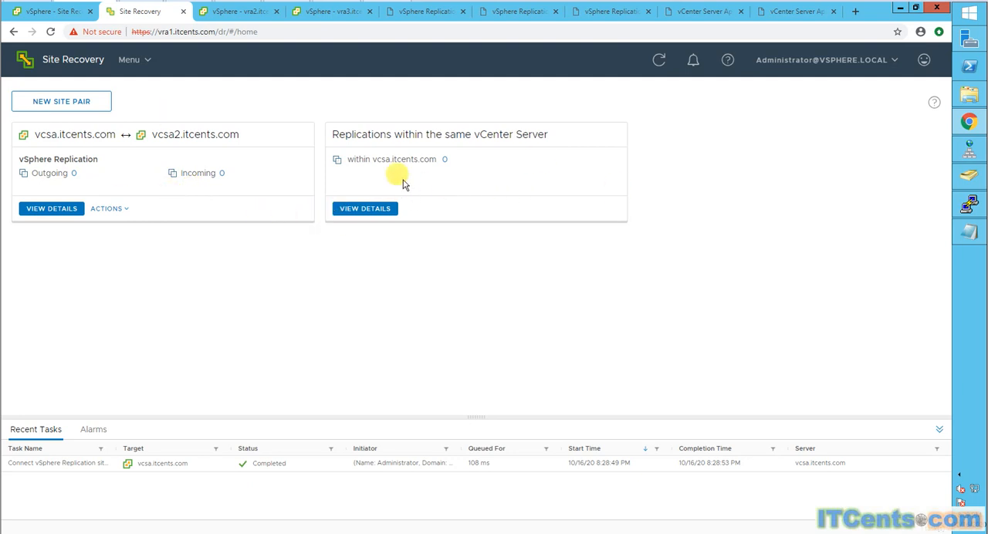
mouse_move(375, 248)
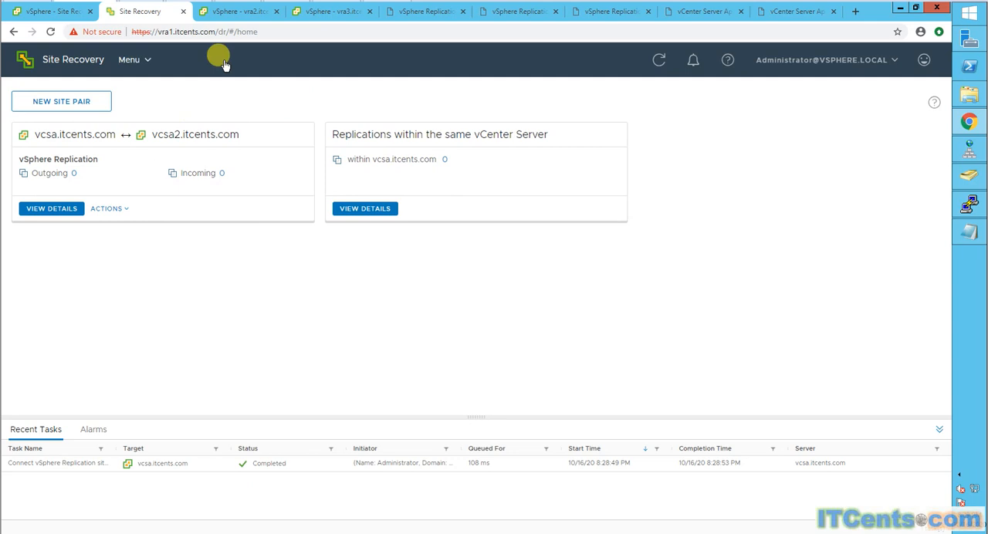
Step: Switch to the vcsa2 vSphere Client session and navigate to its Site Recovery page
left_click(235, 11)
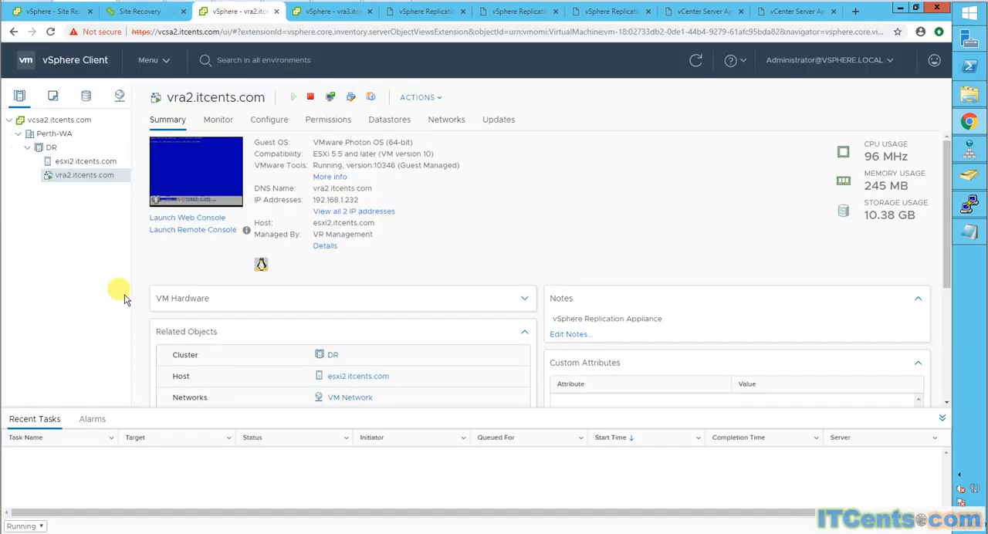
mouse_move(35, 265)
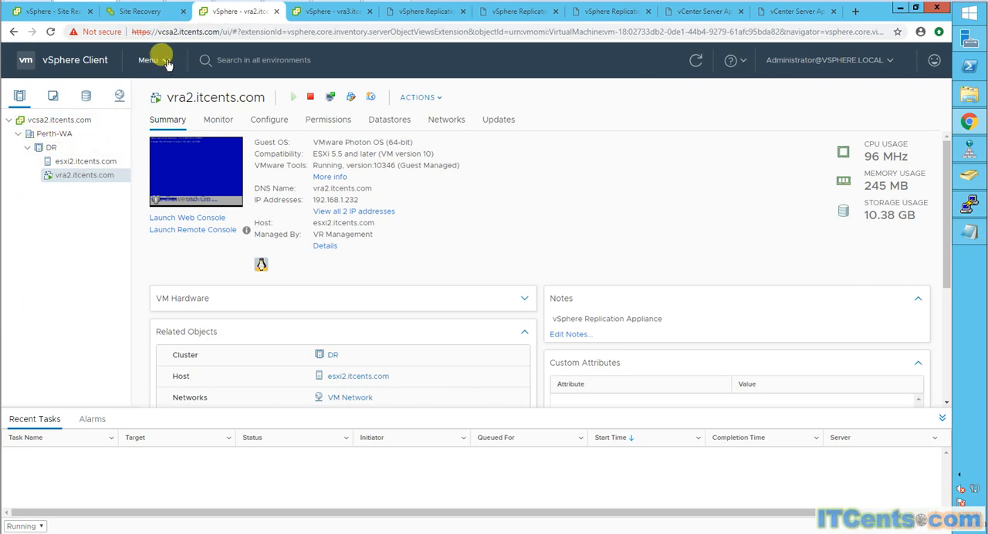
left_click(148, 60)
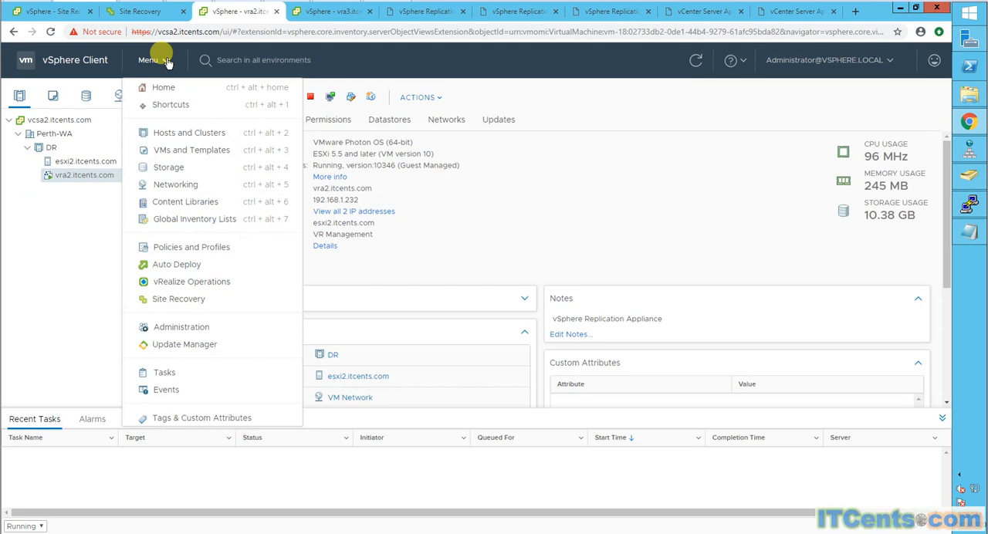
mouse_move(178, 298)
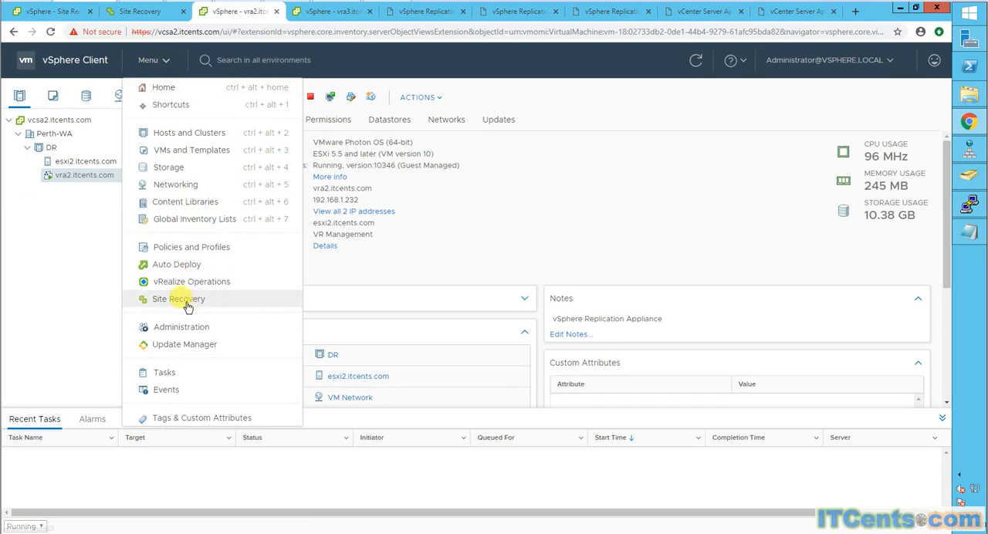
left_click(179, 299)
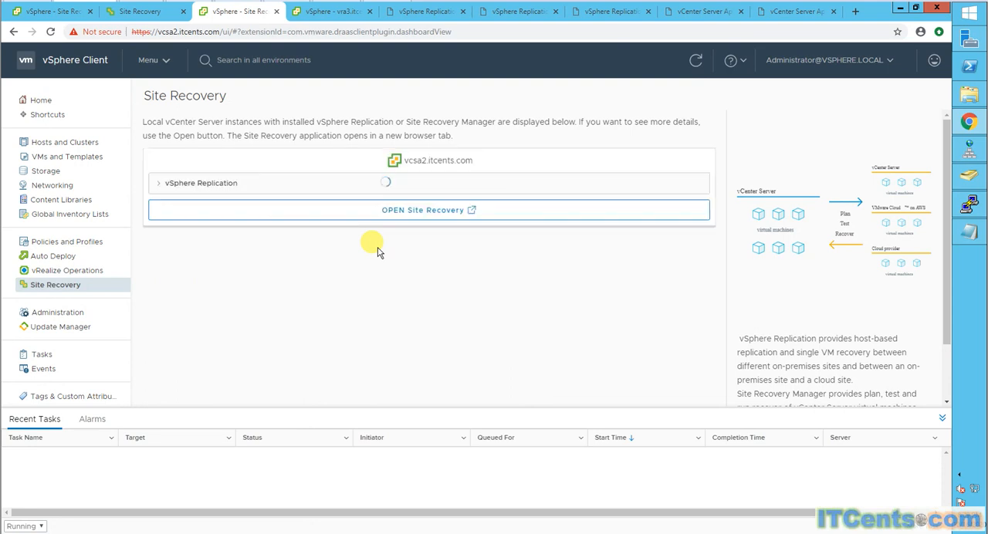
mouse_move(511, 256)
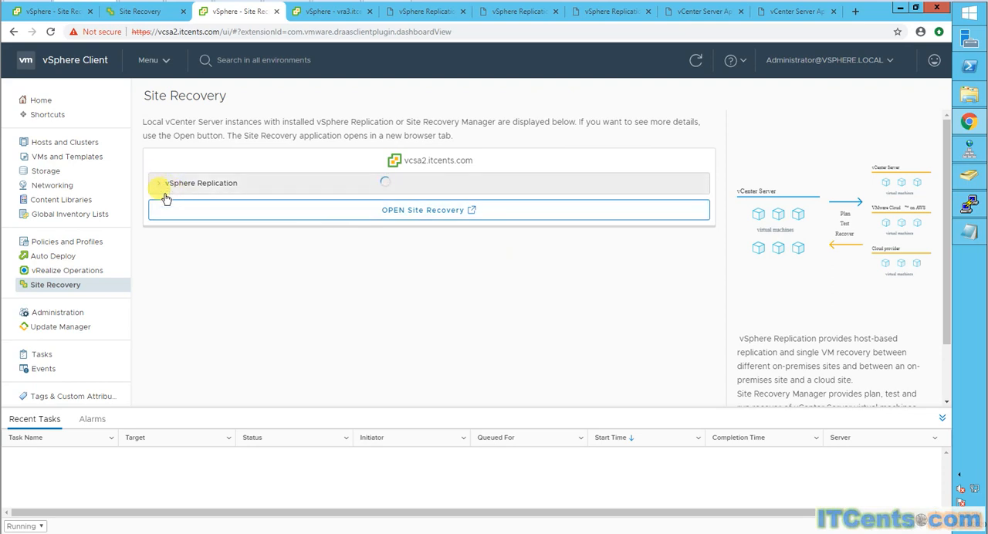
Step: Expand vcsa2's vSphere Replication details (server vra2) and launch Site Recovery in a new tab
left_click(159, 183)
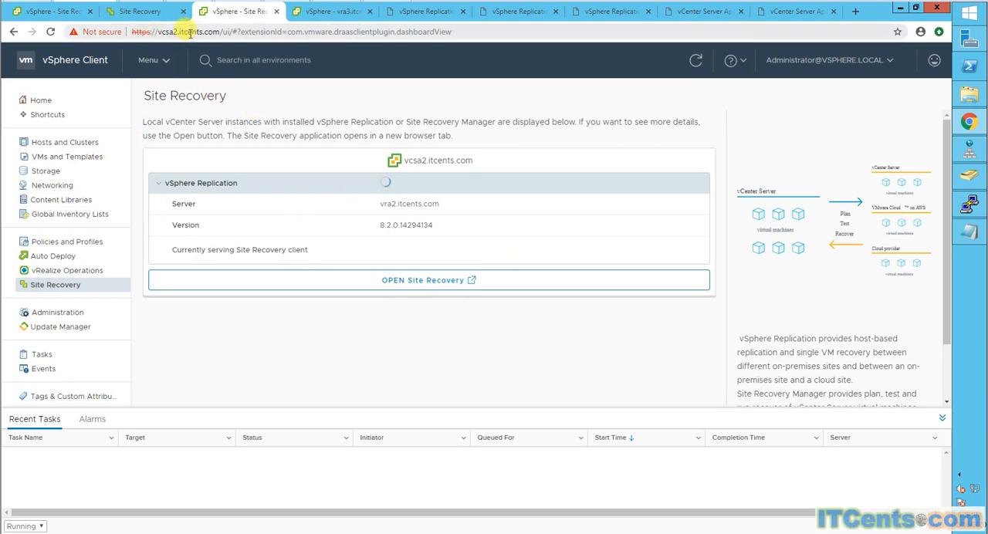
left_click(429, 280)
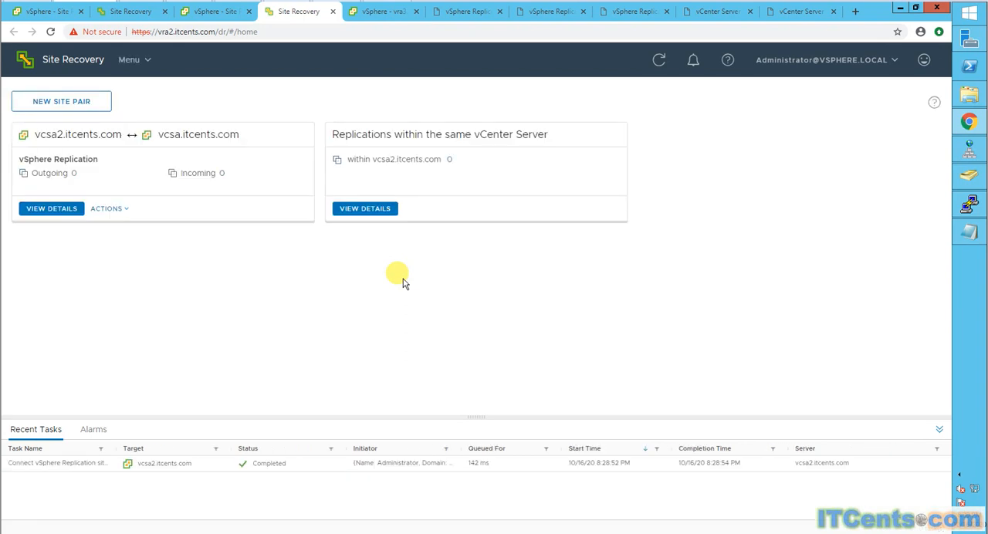
mouse_move(178, 175)
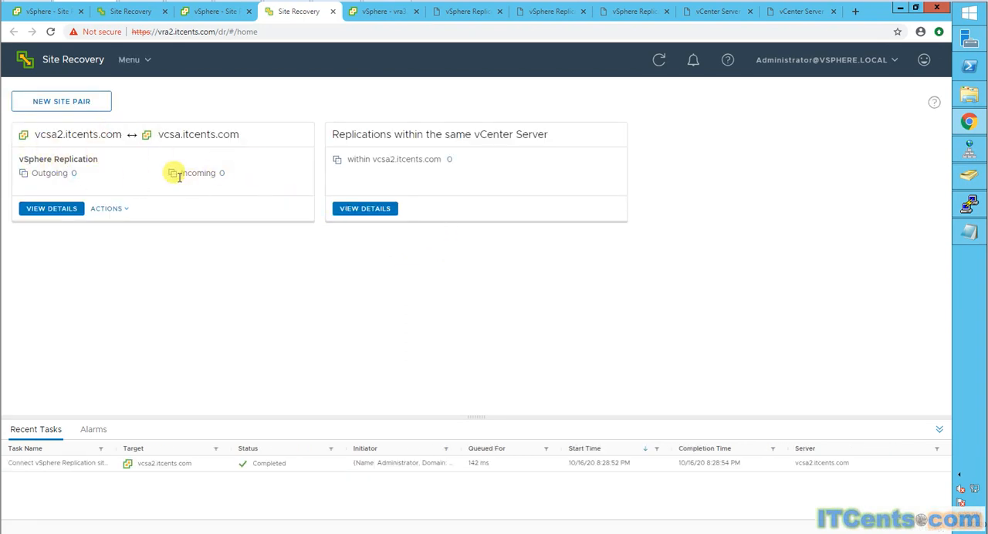
mouse_move(227, 152)
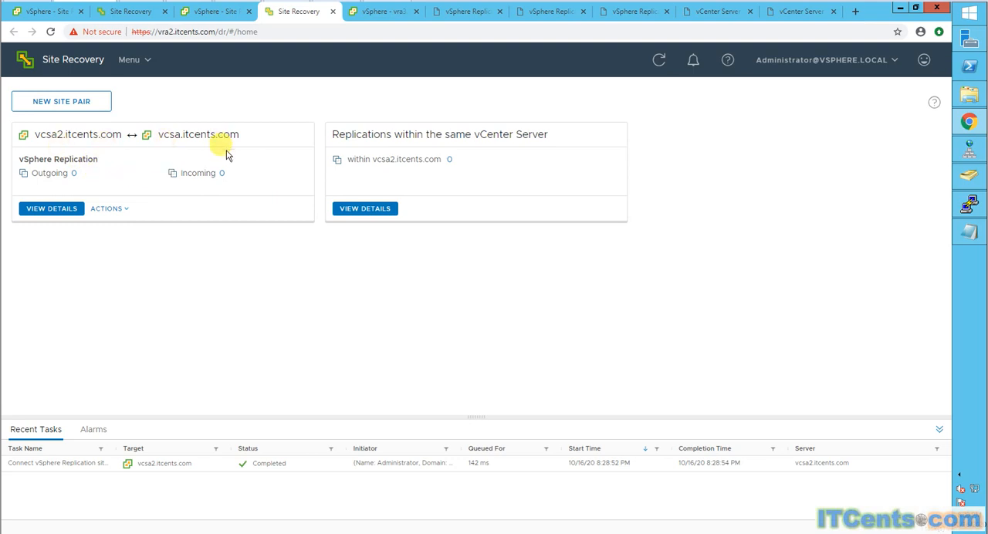
mouse_move(190, 182)
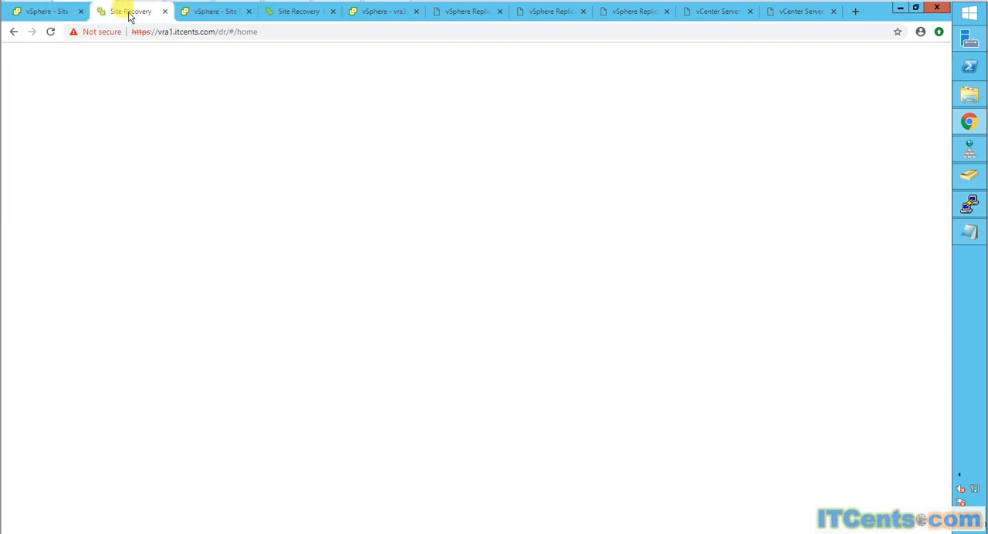
left_click(130, 11)
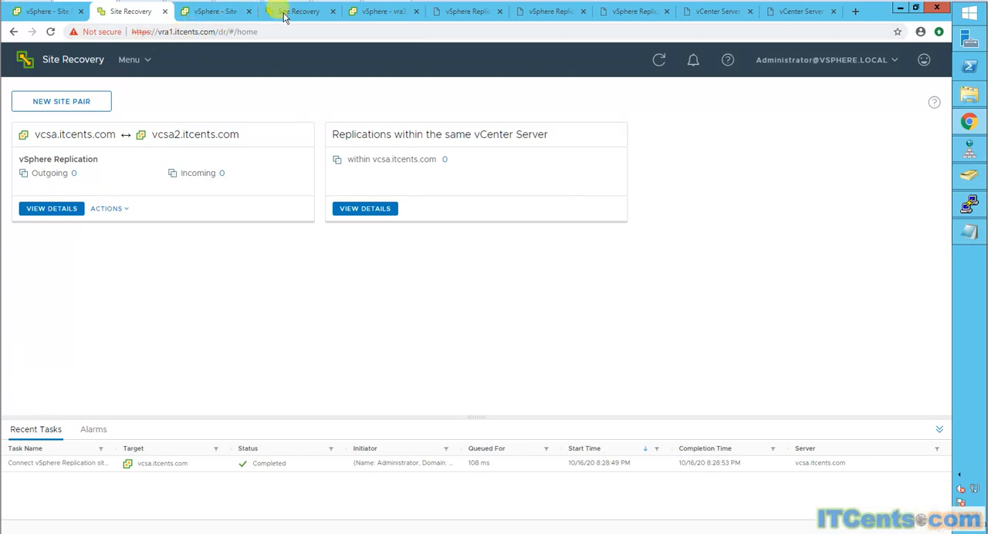
left_click(297, 10)
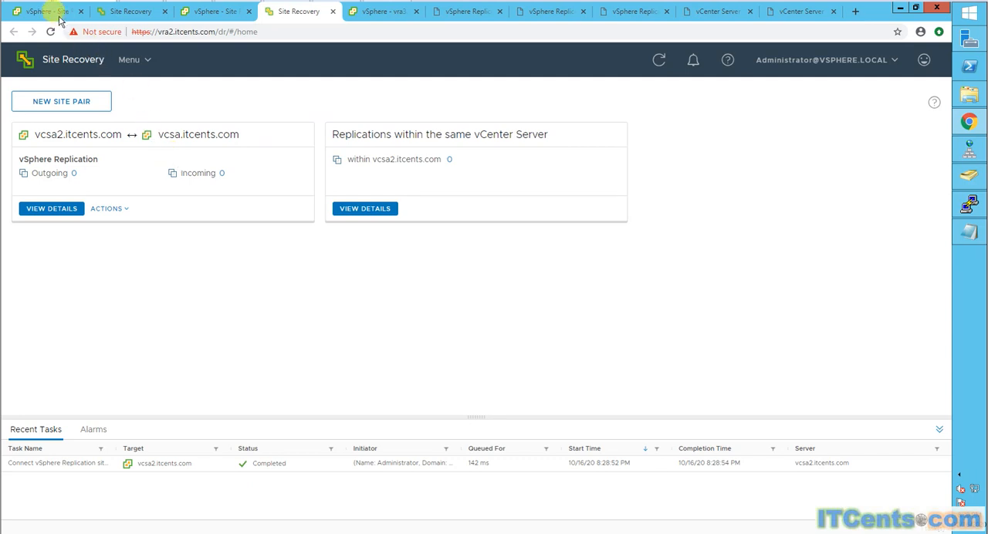
Step: Show the vra1.itcents.com appliance summary in vcsa's Hosts and Clusters inventory
left_click(43, 11)
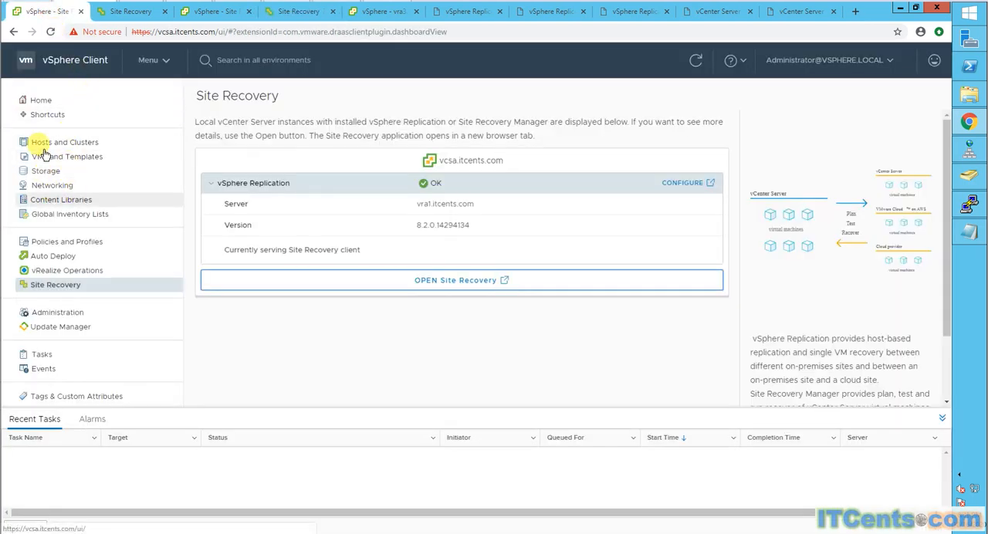
left_click(40, 142)
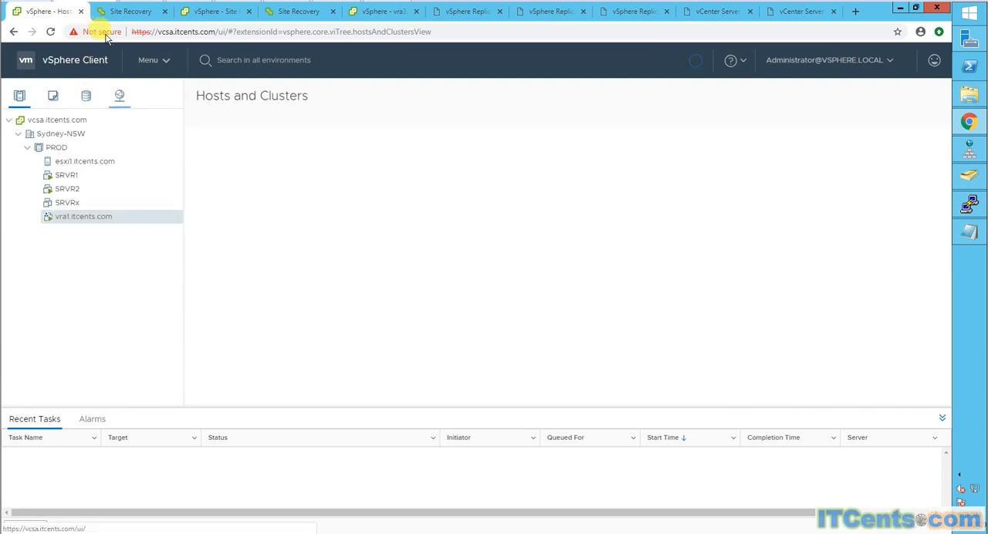
left_click(82, 217)
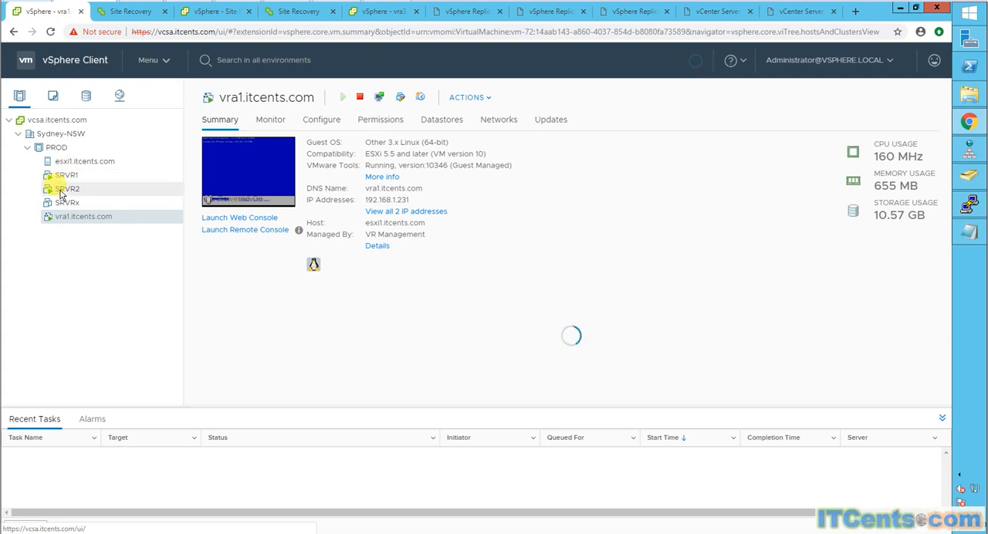
Step: Review SRVR1's summary, then vra2.itcents.com's summary in the vcsa2 session
left_click(67, 176)
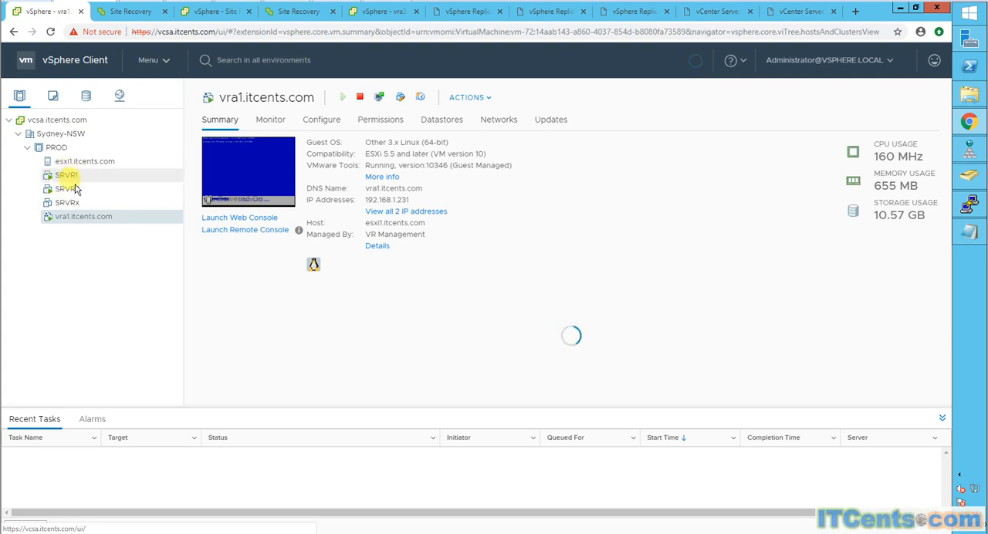
left_click(85, 161)
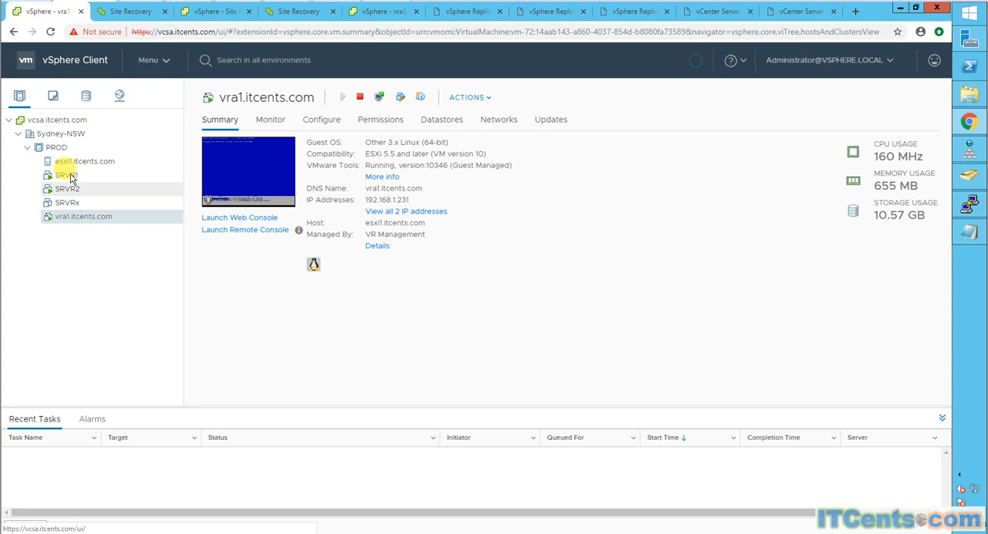
left_click(68, 175)
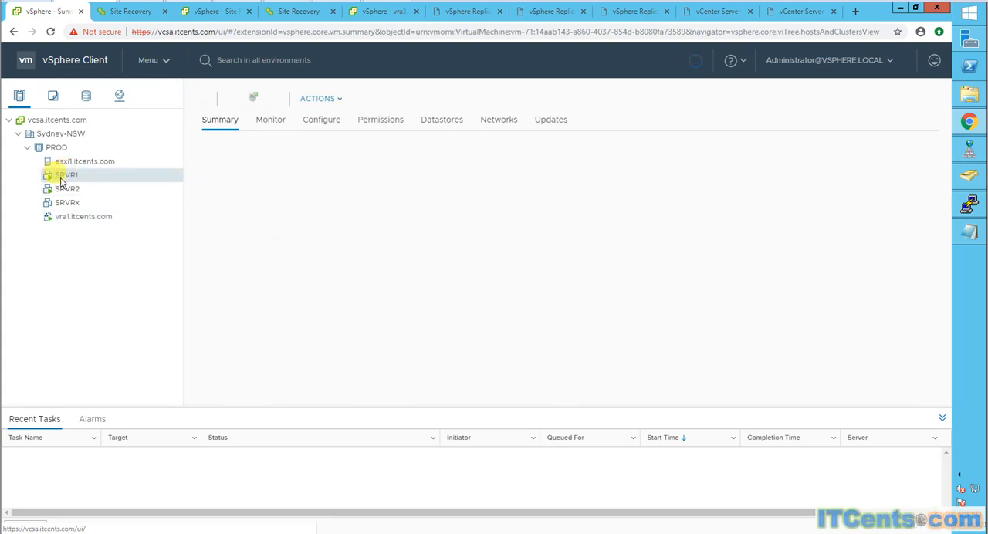
left_click(68, 174)
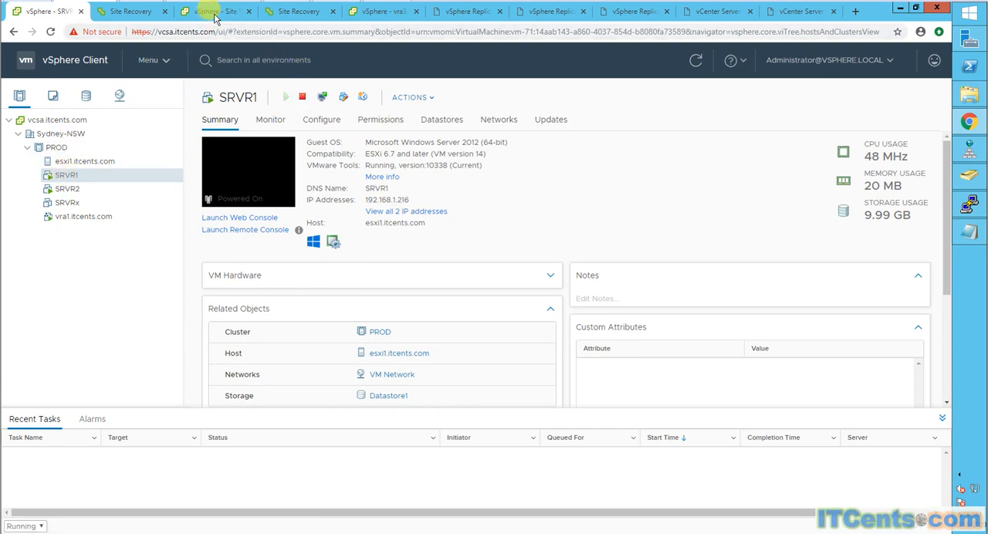
left_click(215, 11)
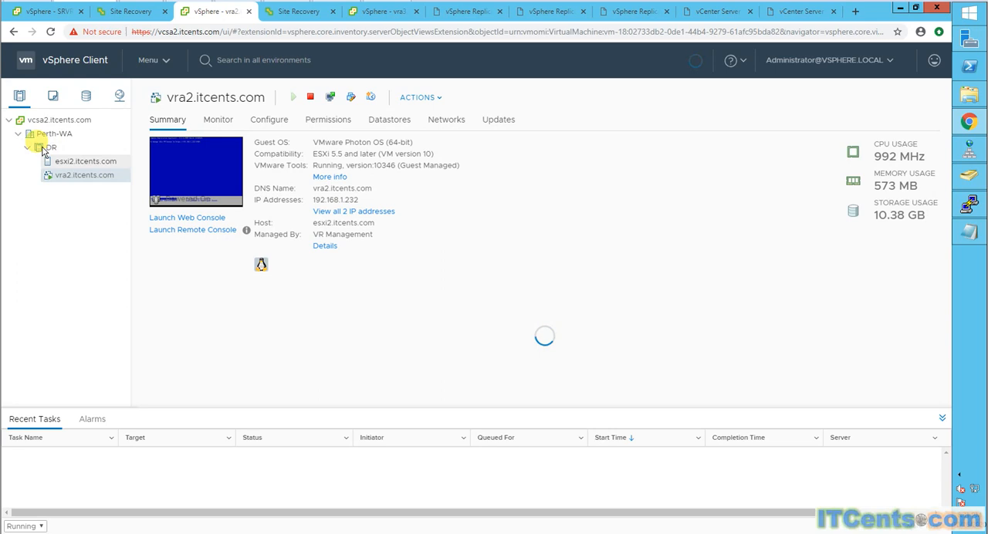
left_click(83, 176)
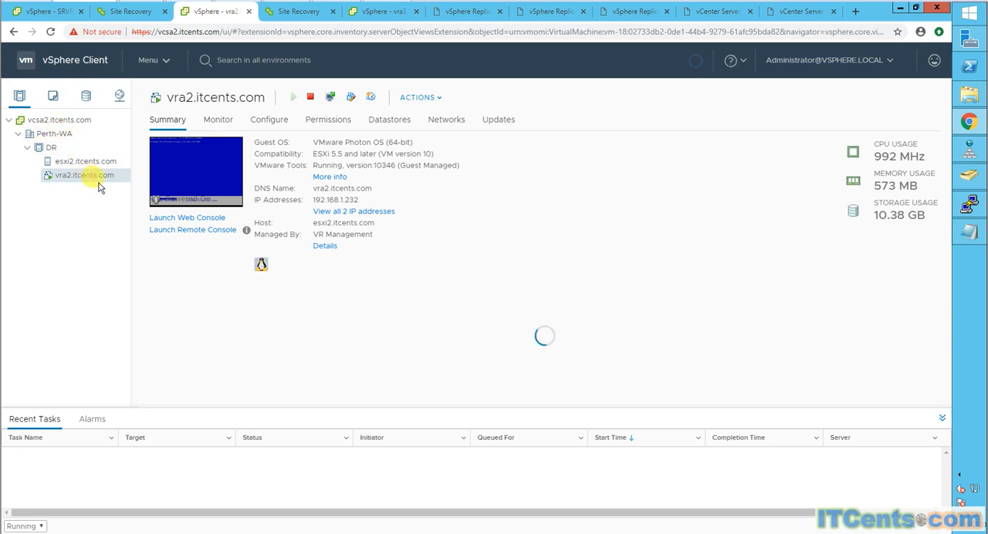